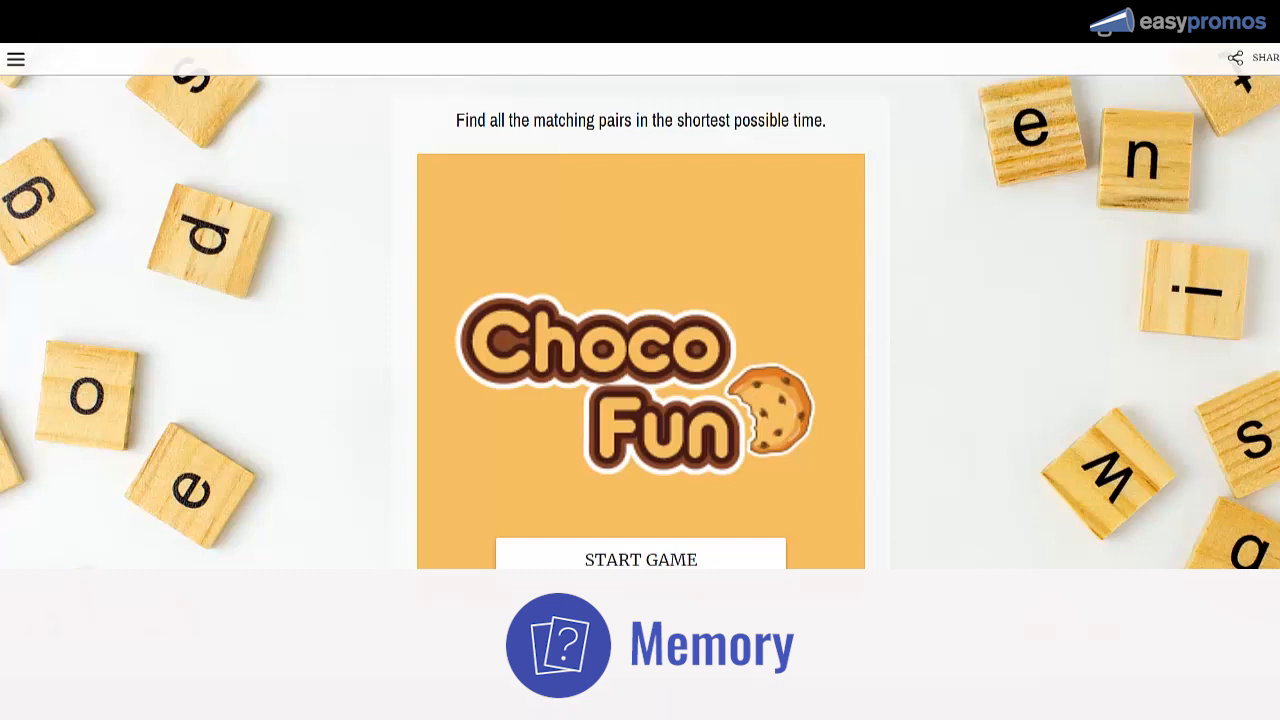
# Play the ChocoFun memory game, matching card pairs until 'Good job!' shows 997.20.
pyautogui.scroll(-3)
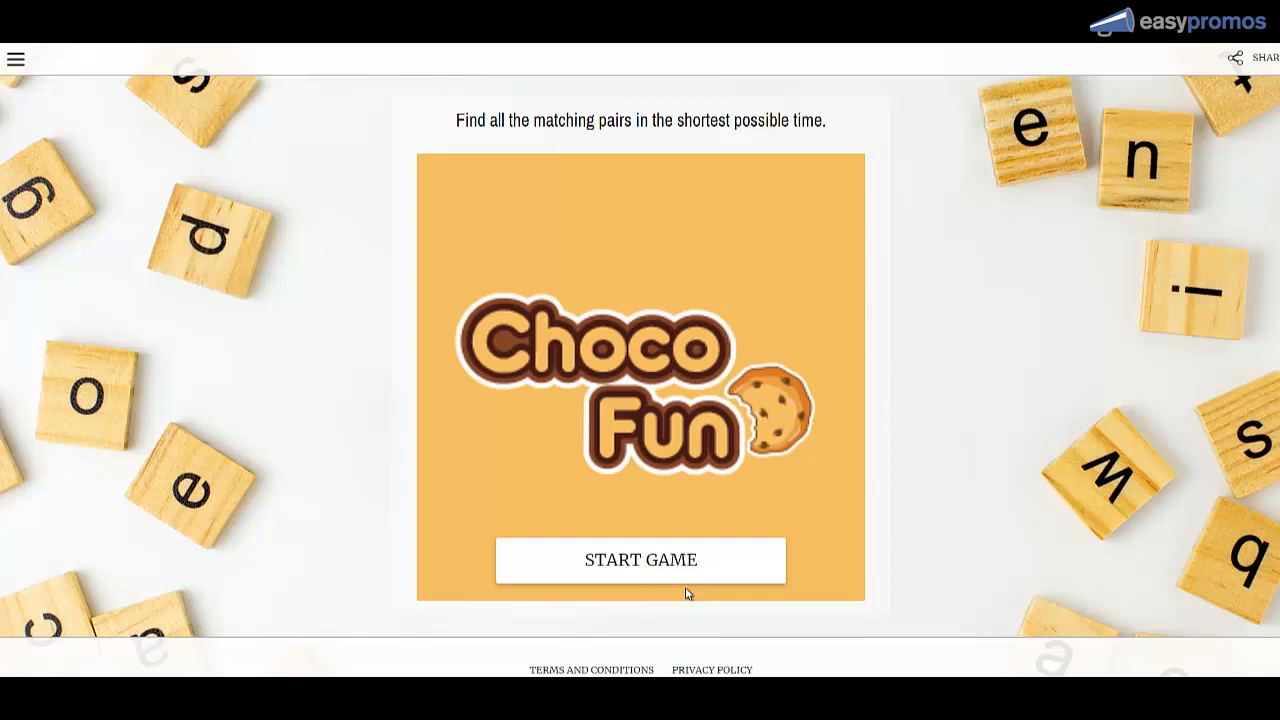
pyautogui.click(640, 560)
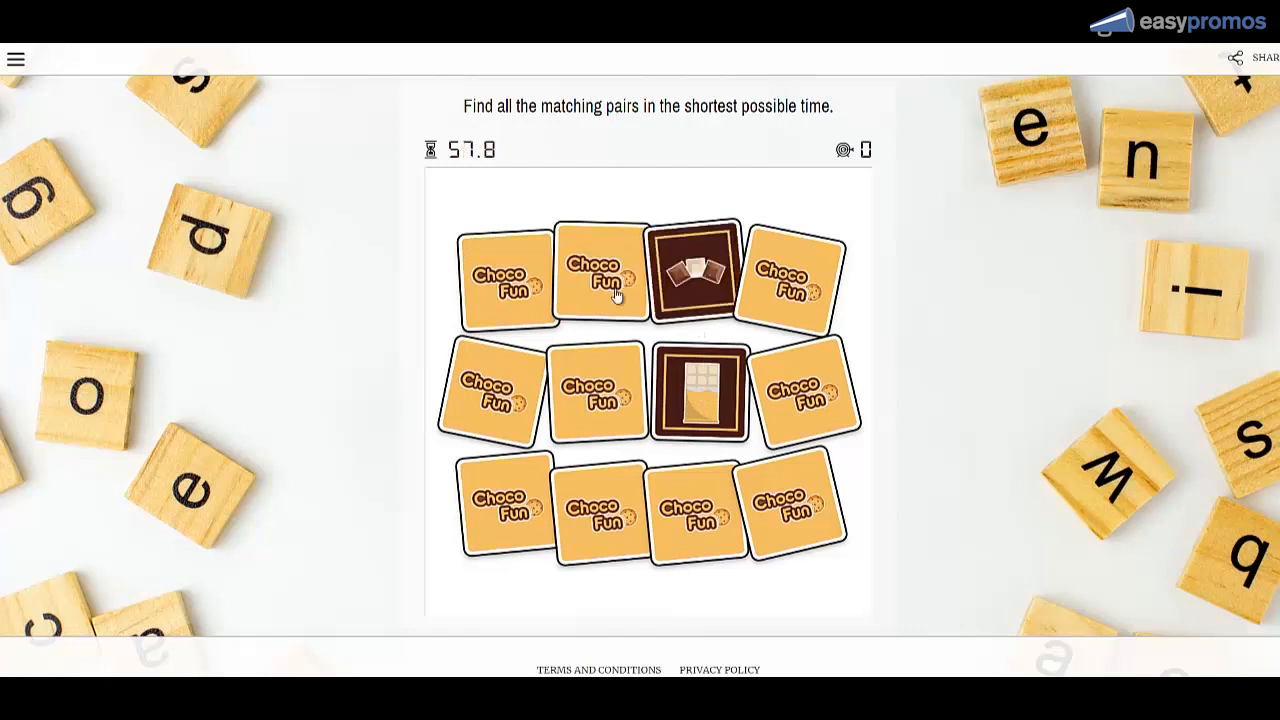
pyautogui.click(789, 275)
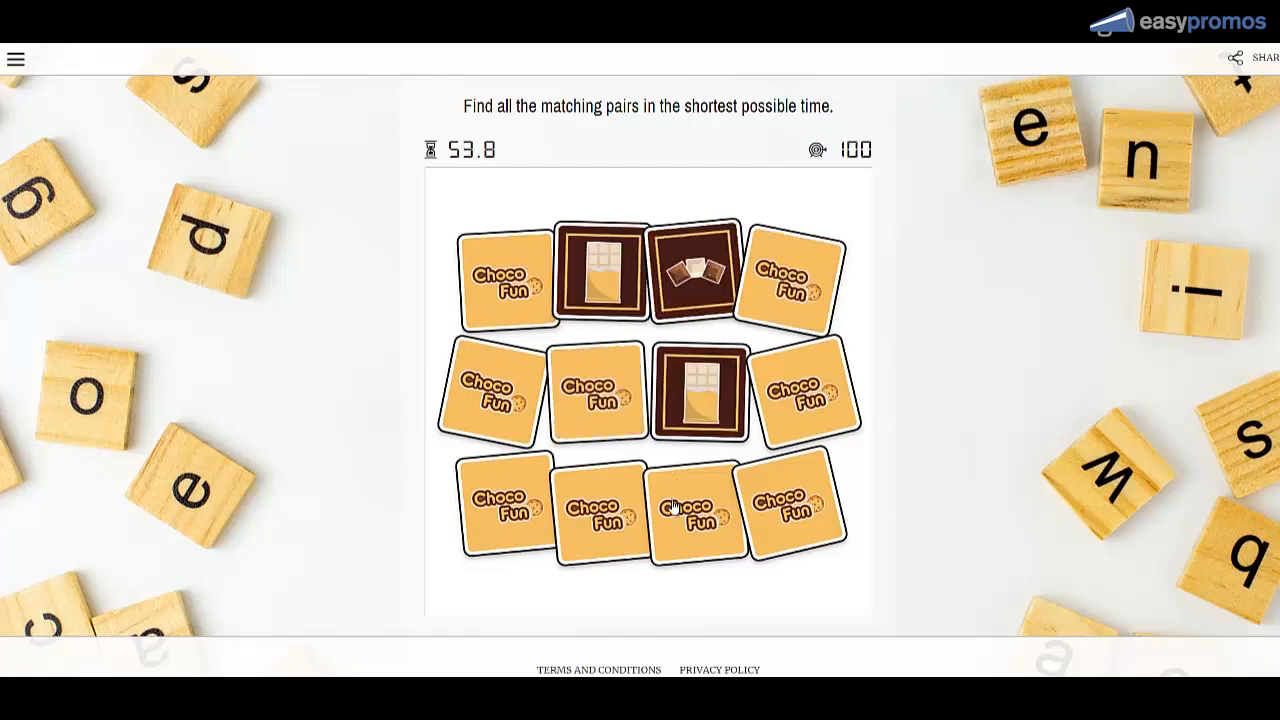
pyautogui.click(599, 510)
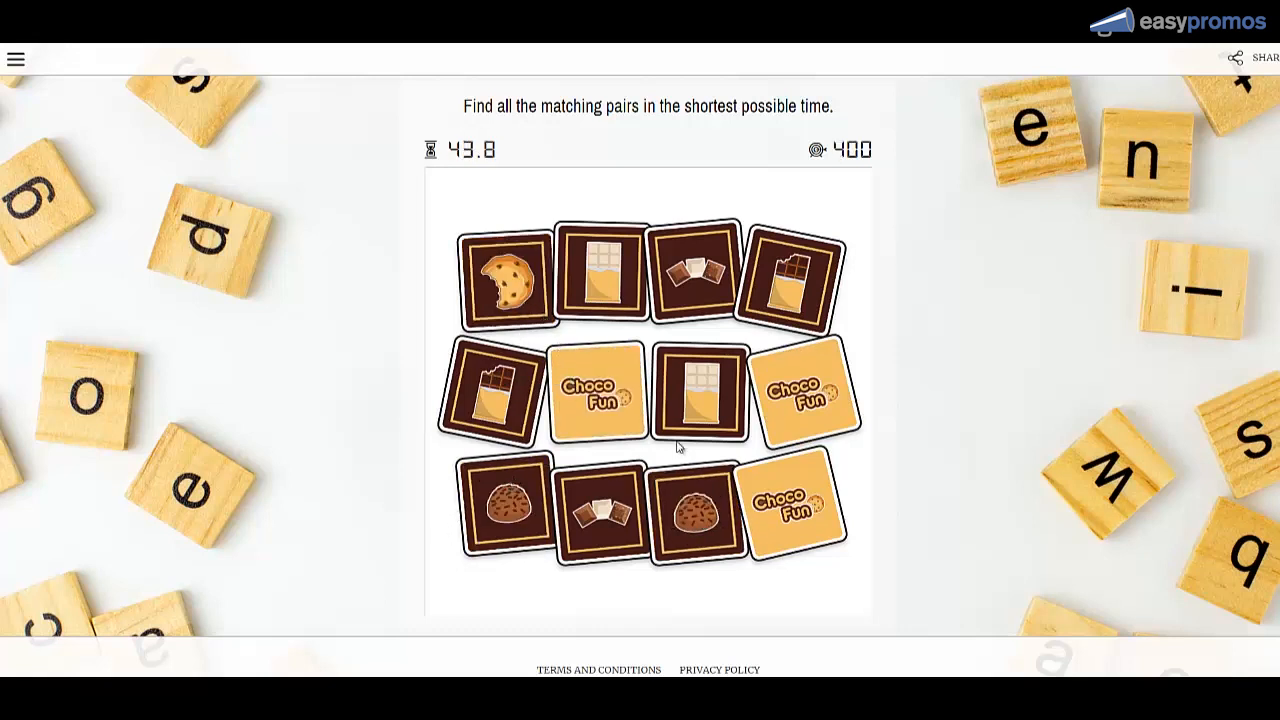
pyautogui.click(595, 390)
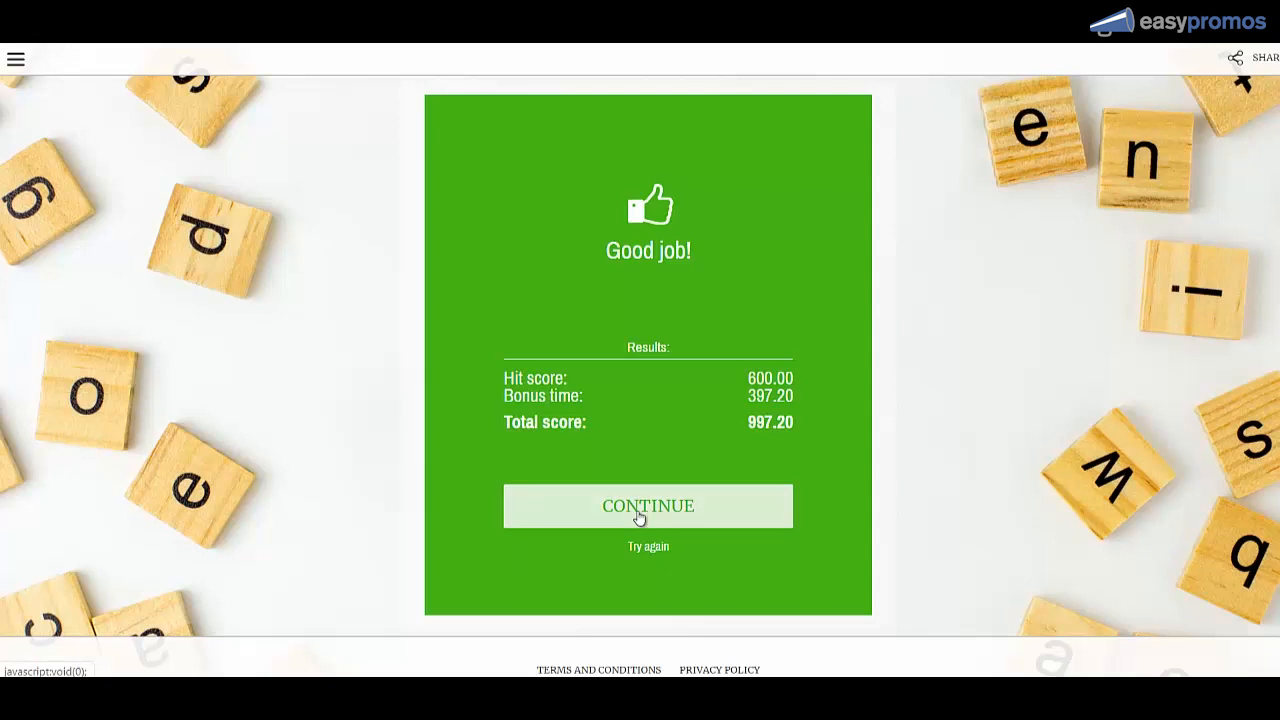
# Leave the results screen and start a new Games > Memory promotion draft.
pyautogui.click(648, 505)
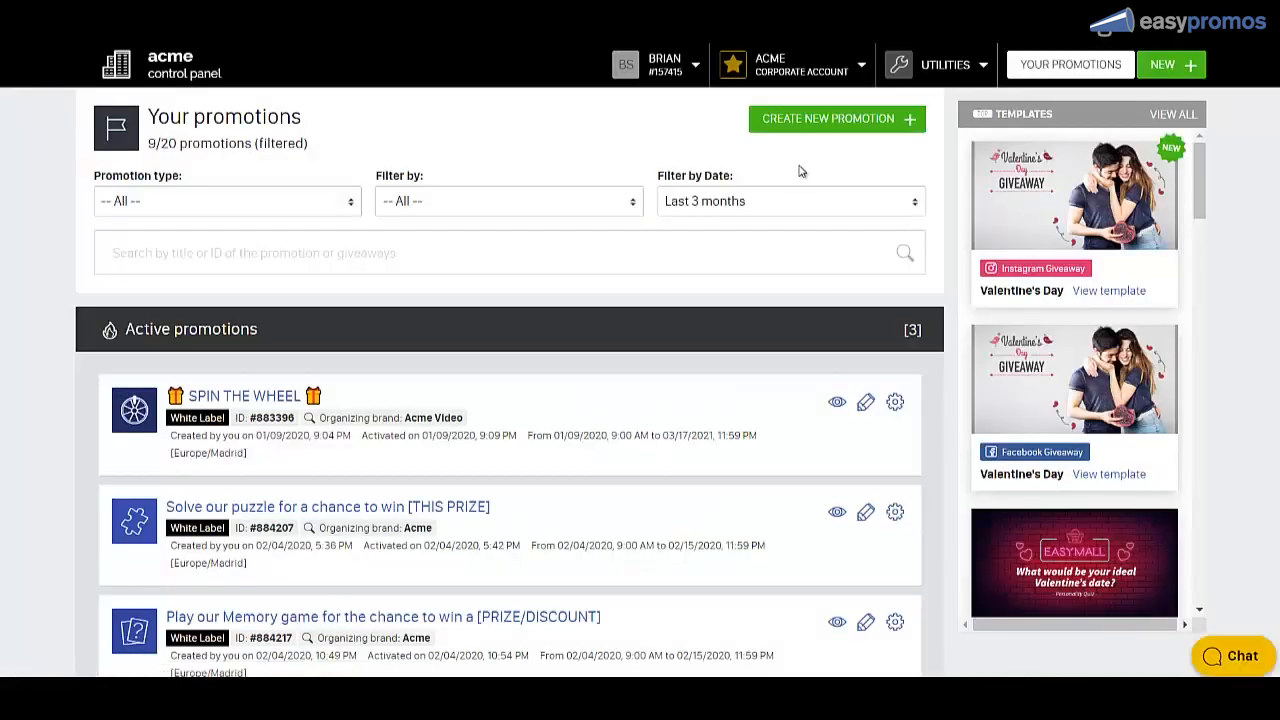
pyautogui.moveTo(786, 131)
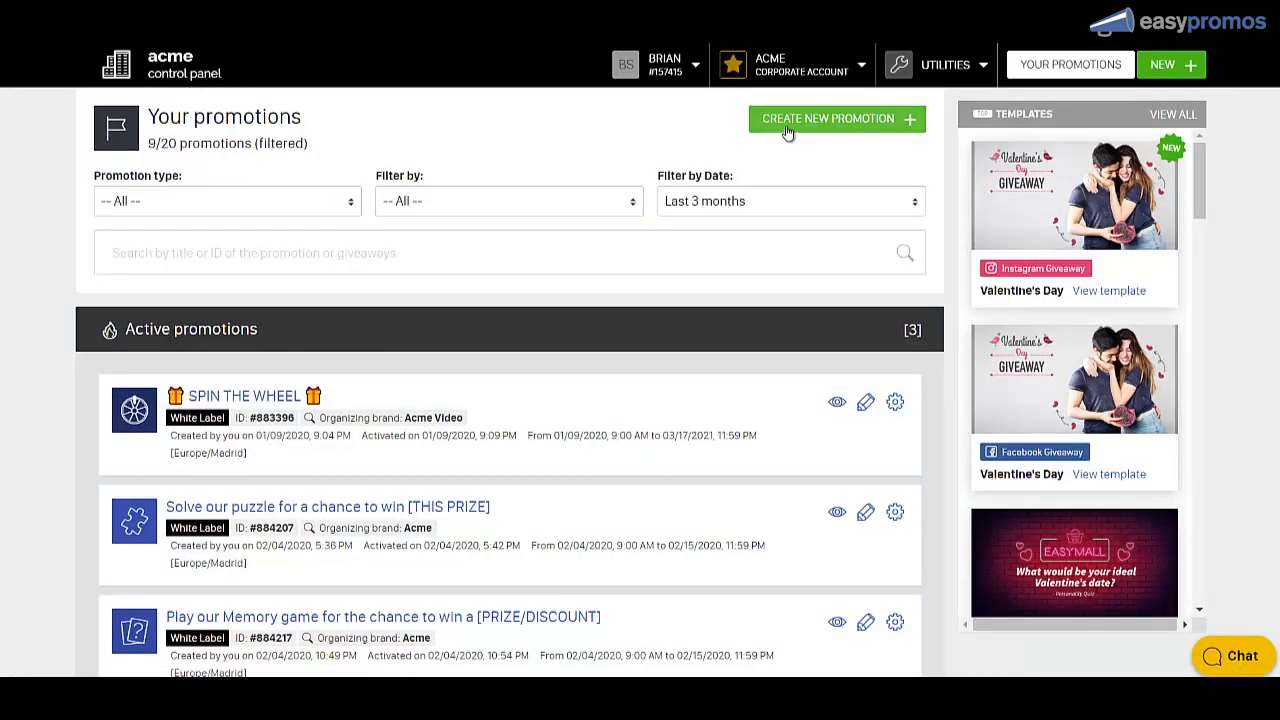
pyautogui.click(836, 118)
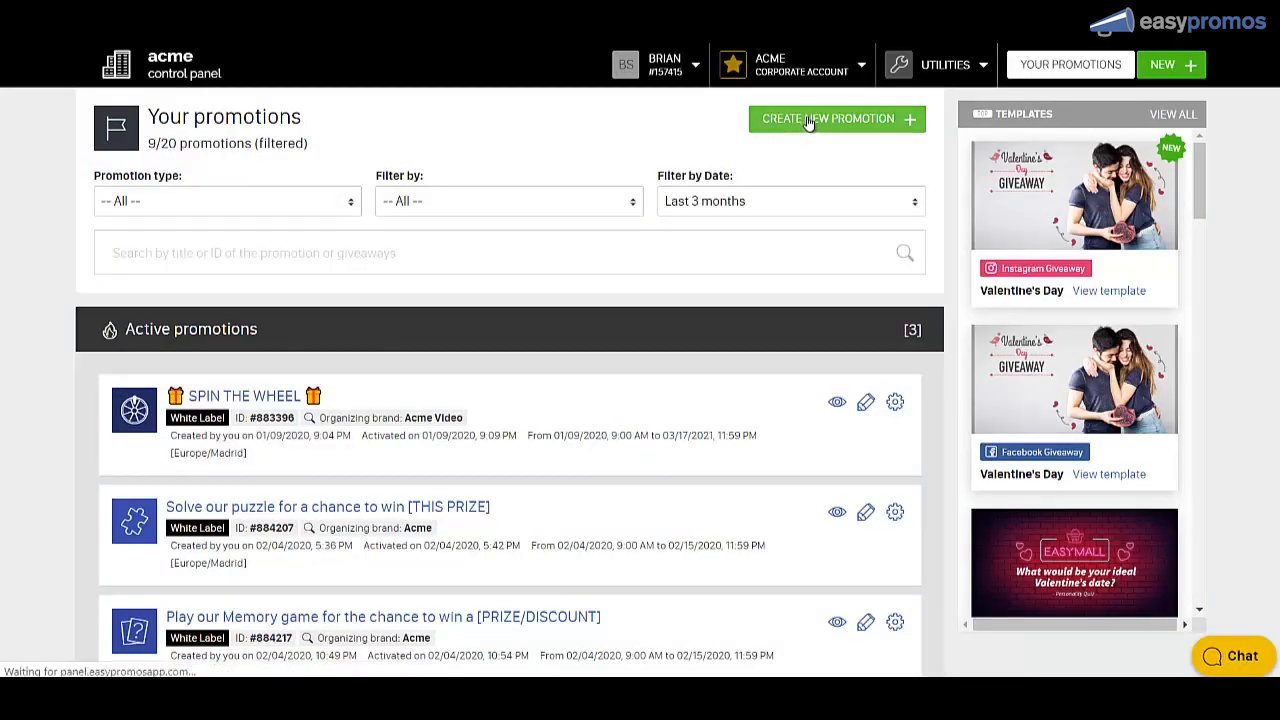
pyautogui.click(836, 118)
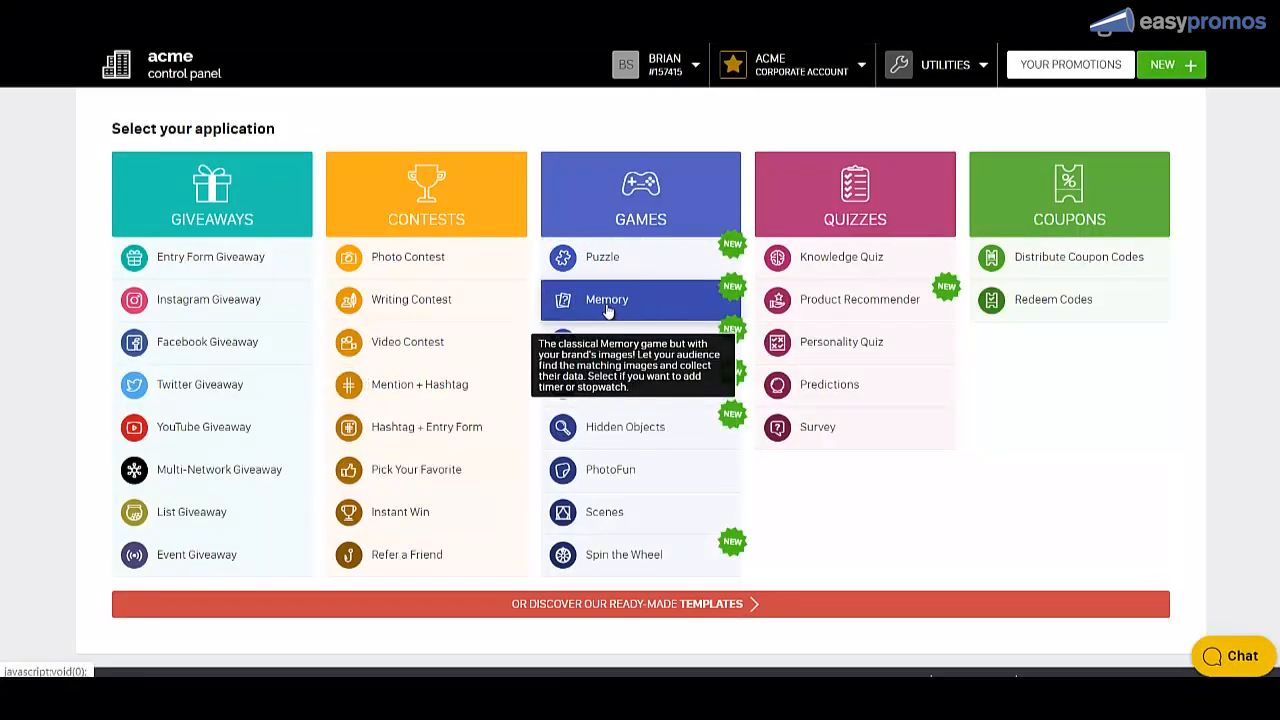
pyautogui.click(606, 300)
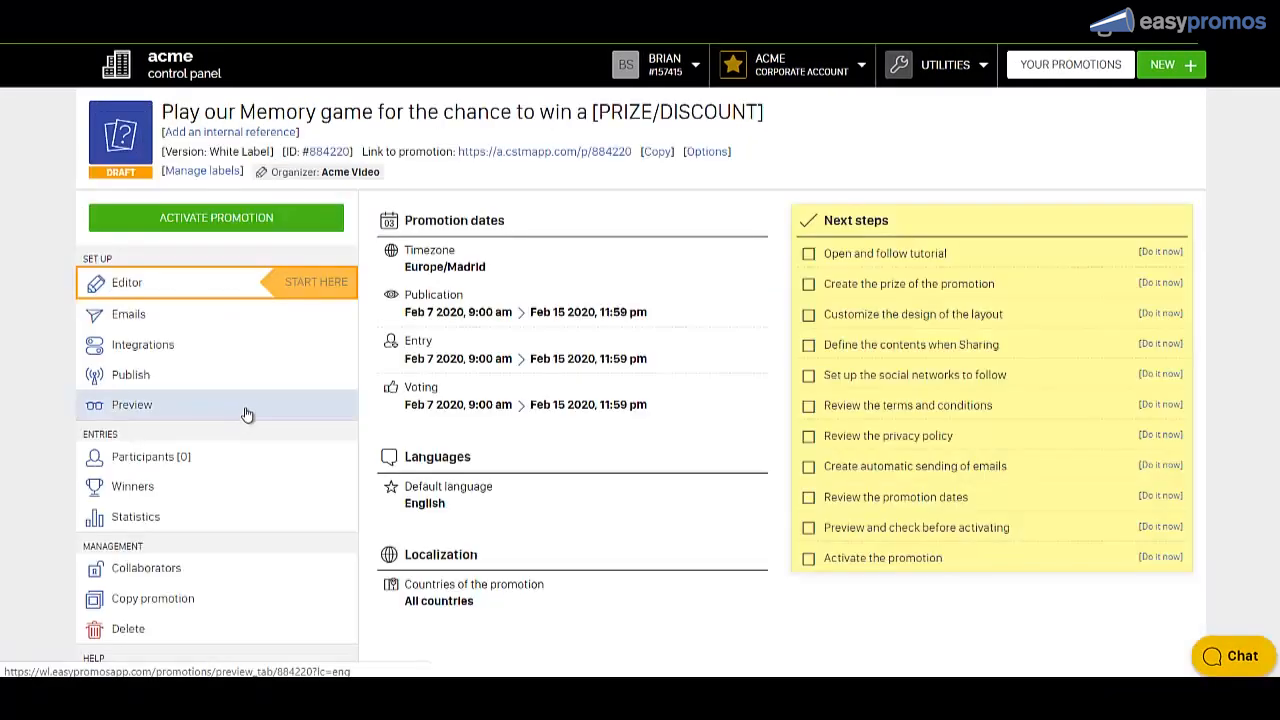
pyautogui.click(127, 282)
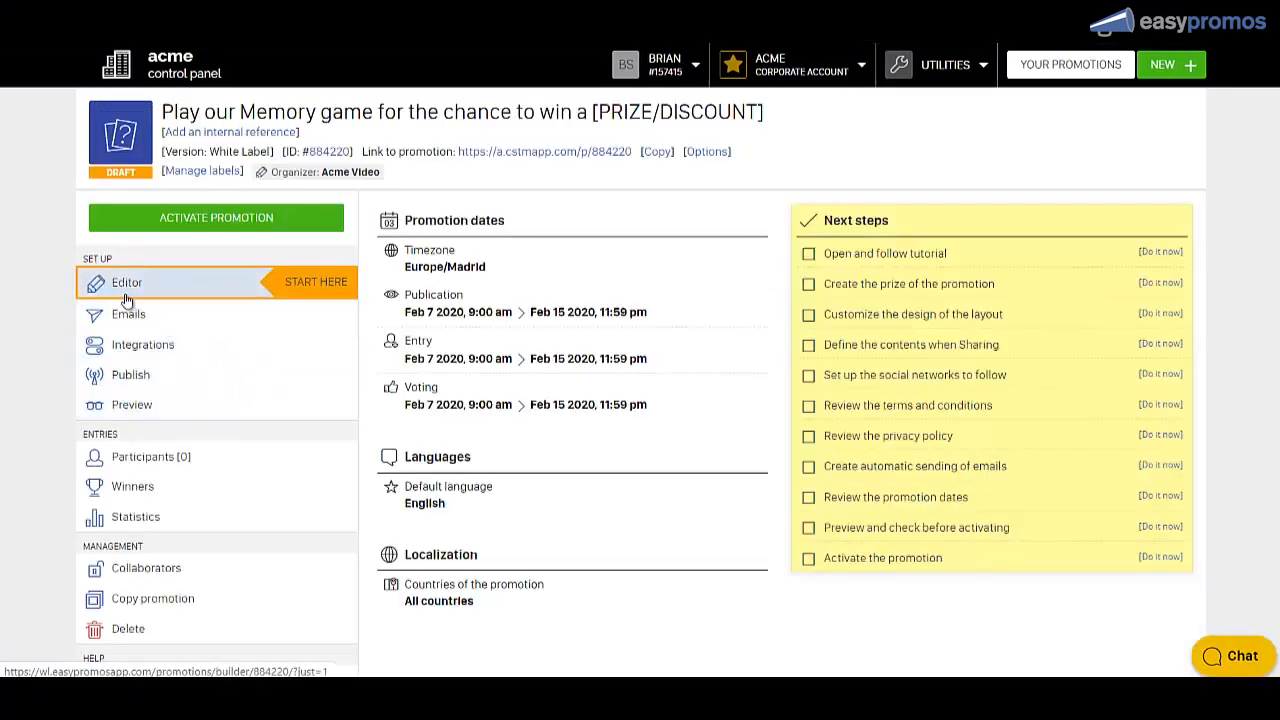
# In the Editor, upload logo_chocofun as the Welcome page's Media image.
pyautogui.click(127, 282)
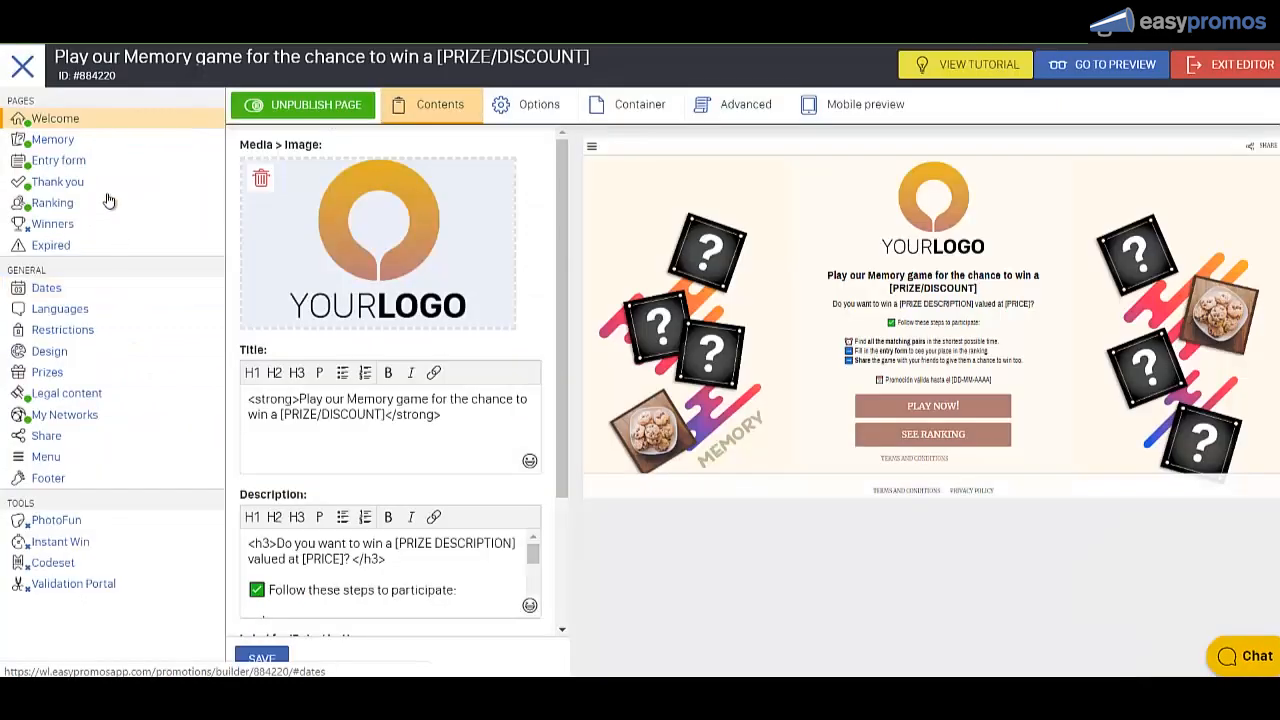
pyautogui.click(52, 118)
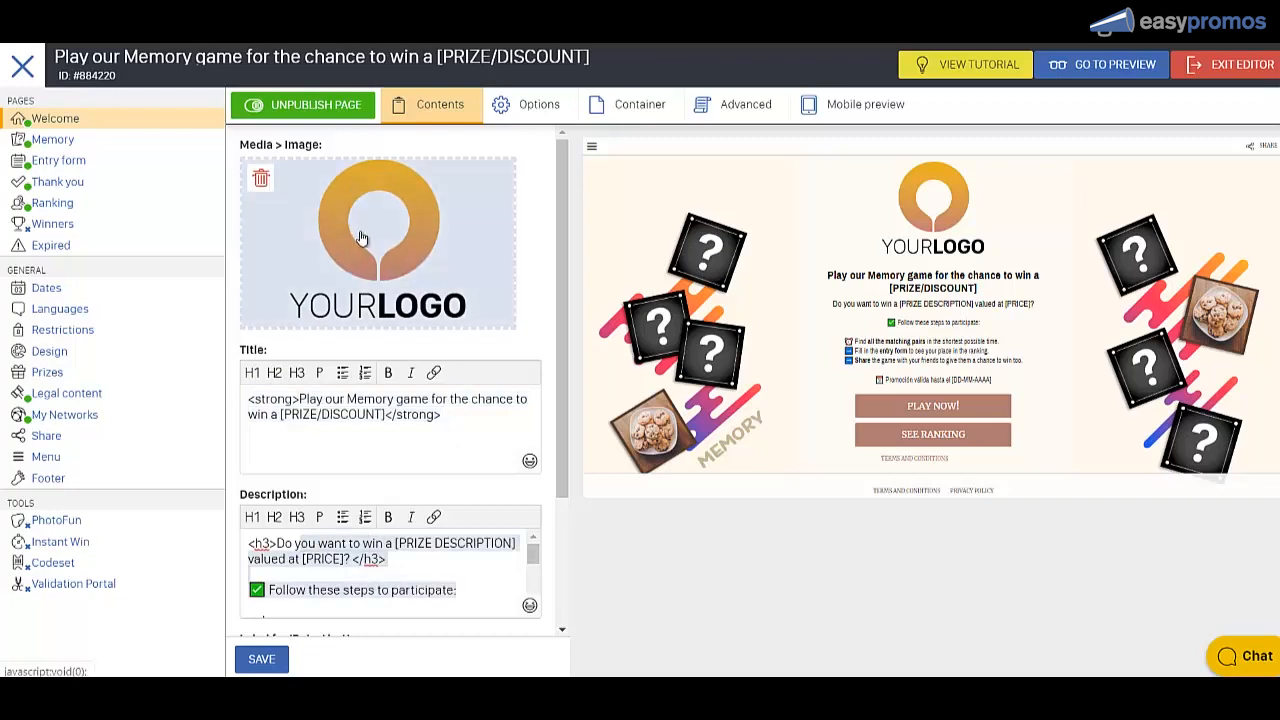
pyautogui.click(377, 240)
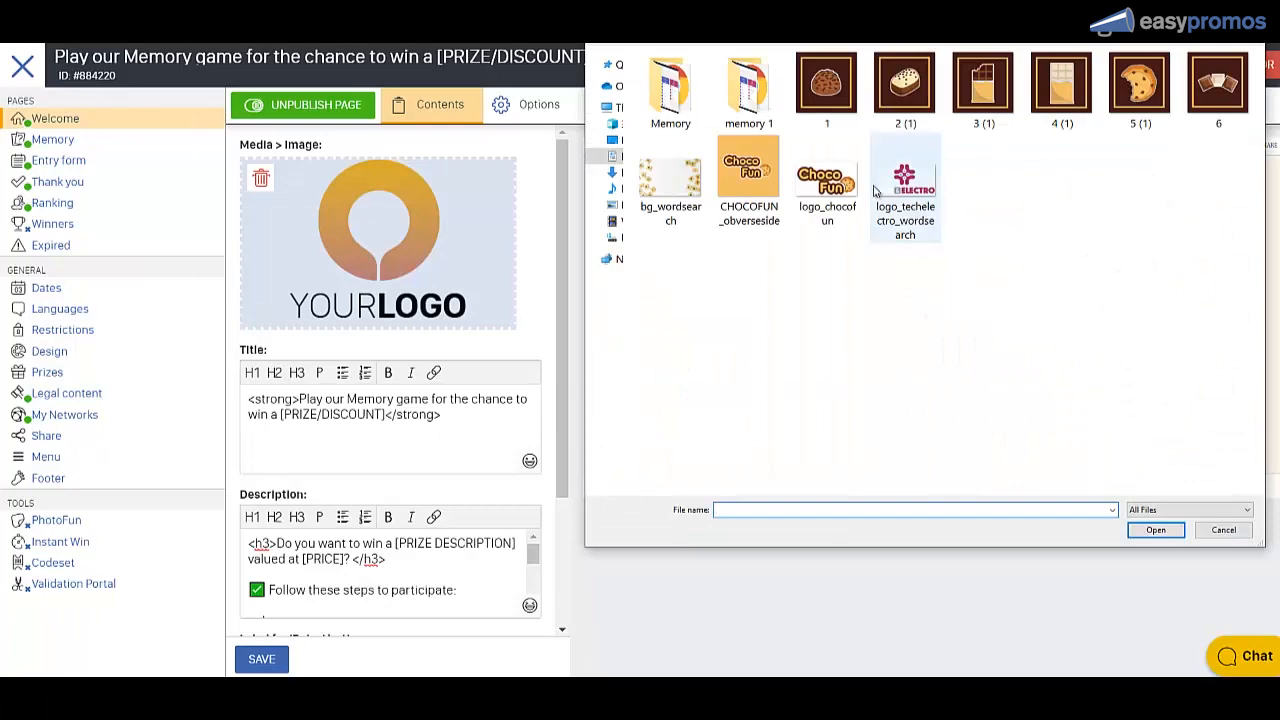
pyautogui.click(826, 180)
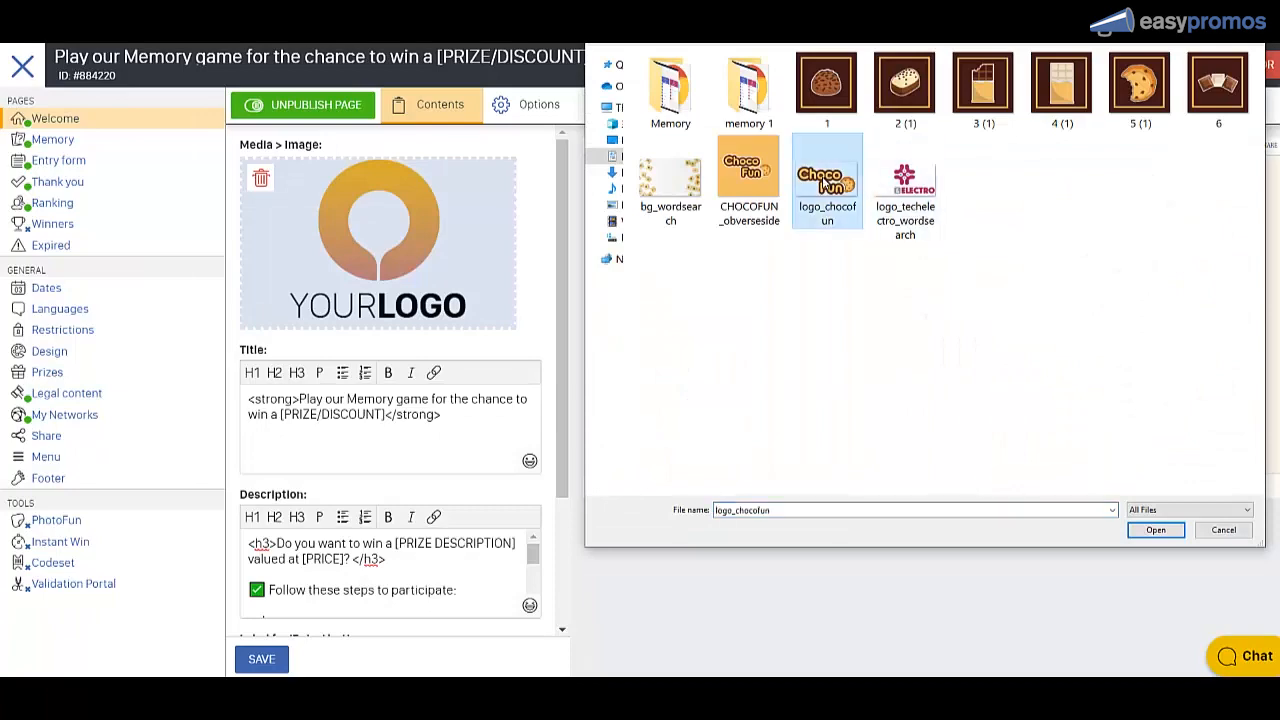
pyautogui.click(1155, 530)
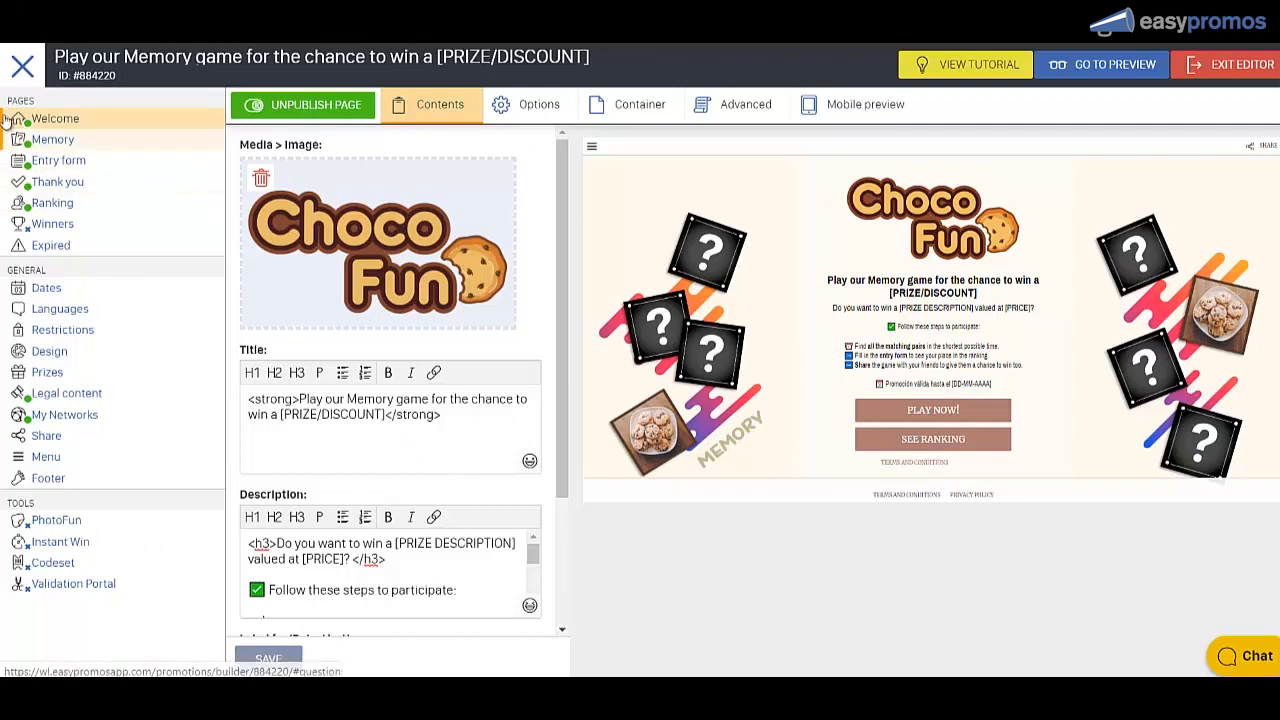
# Replace the Memory page's placeholder card back with a ChocoFun back image.
pyautogui.click(52, 139)
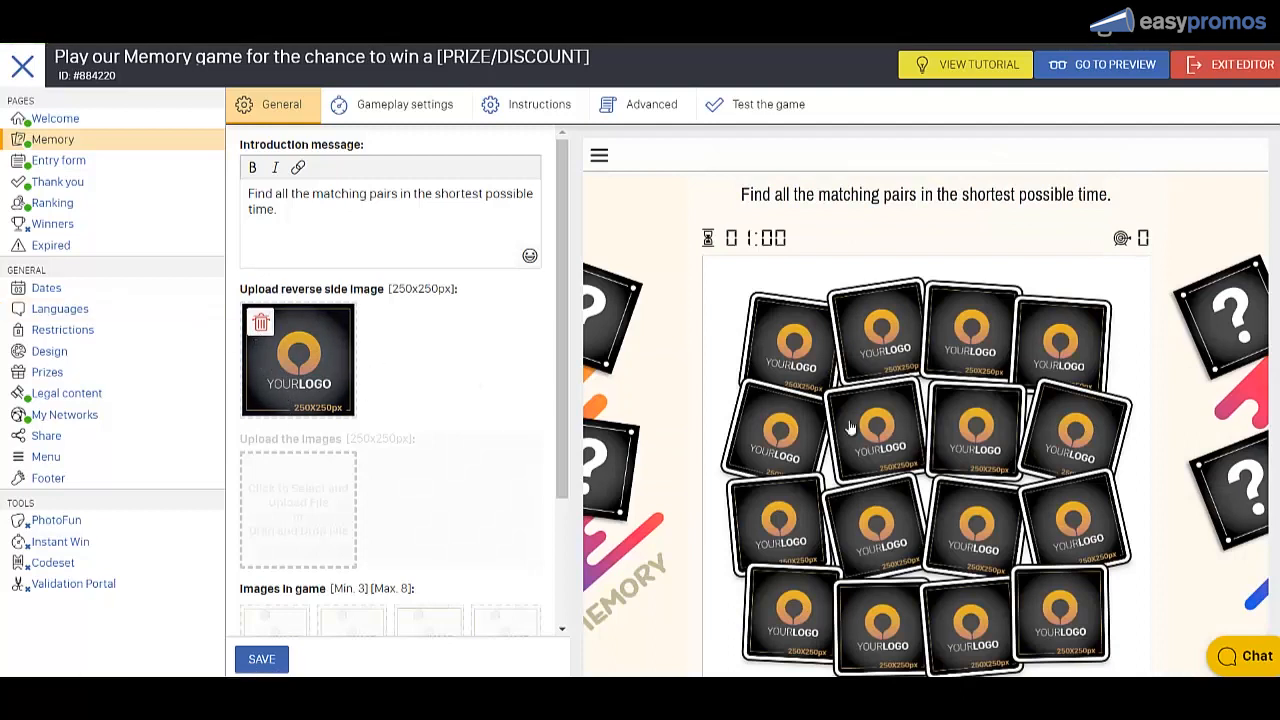
pyautogui.click(260, 322)
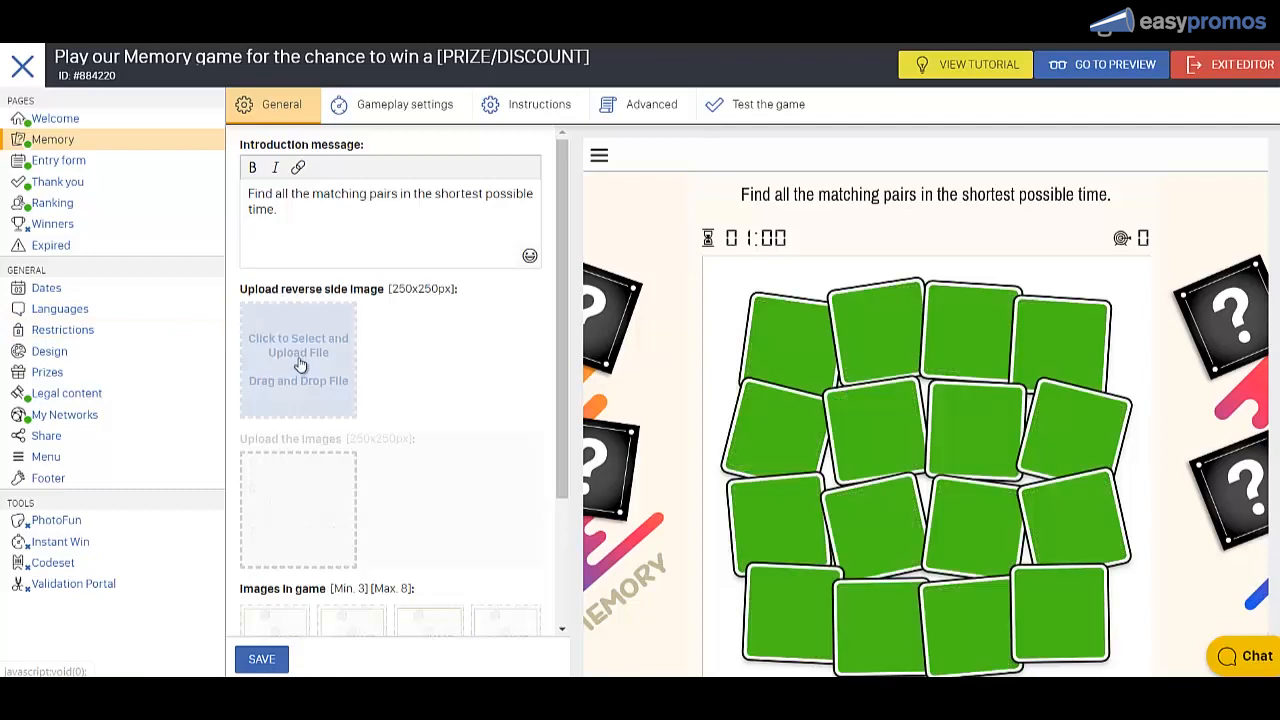
pyautogui.click(298, 358)
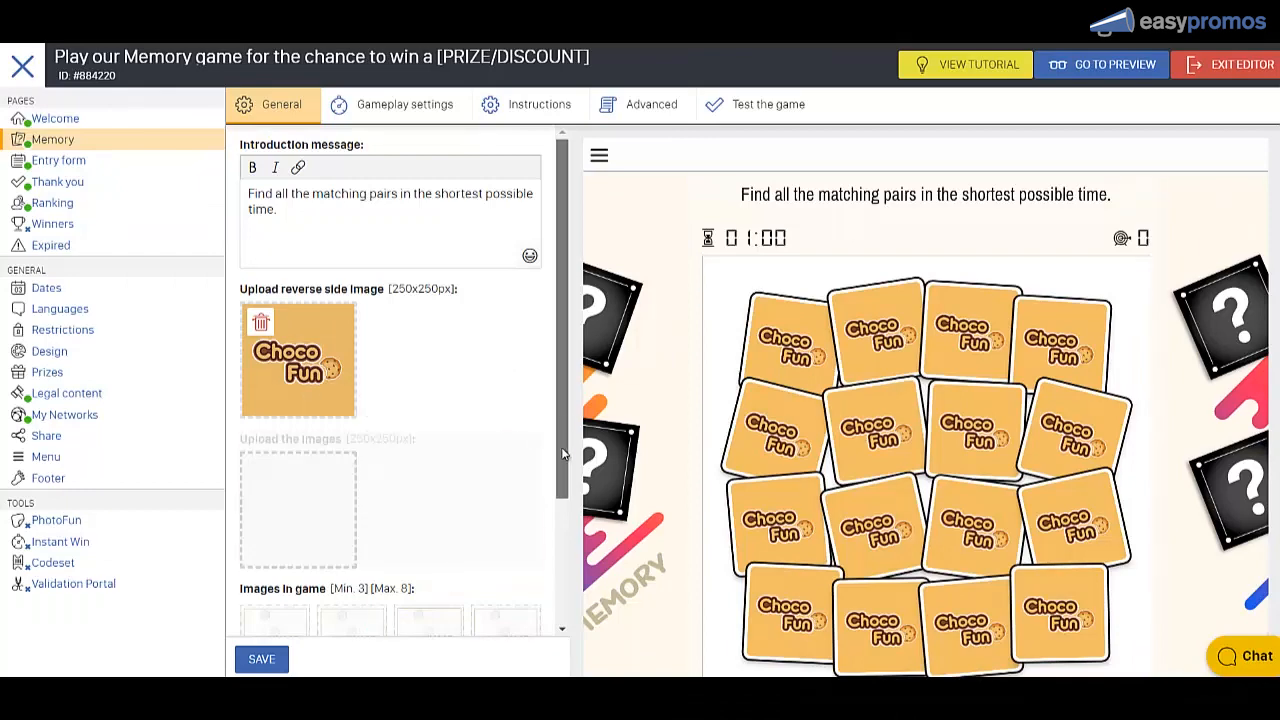
# Upload six chocolate and cookie pictures into the 'Images in game' slots.
pyautogui.scroll(-3)
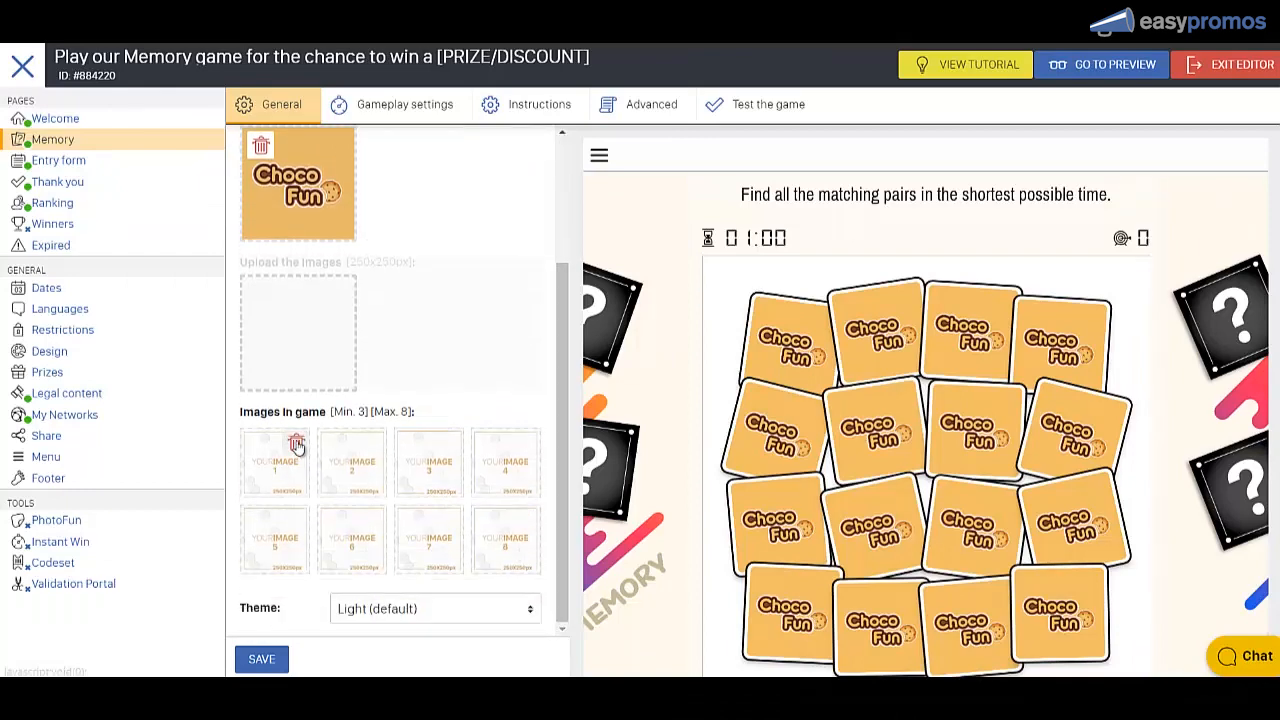
pyautogui.click(296, 442)
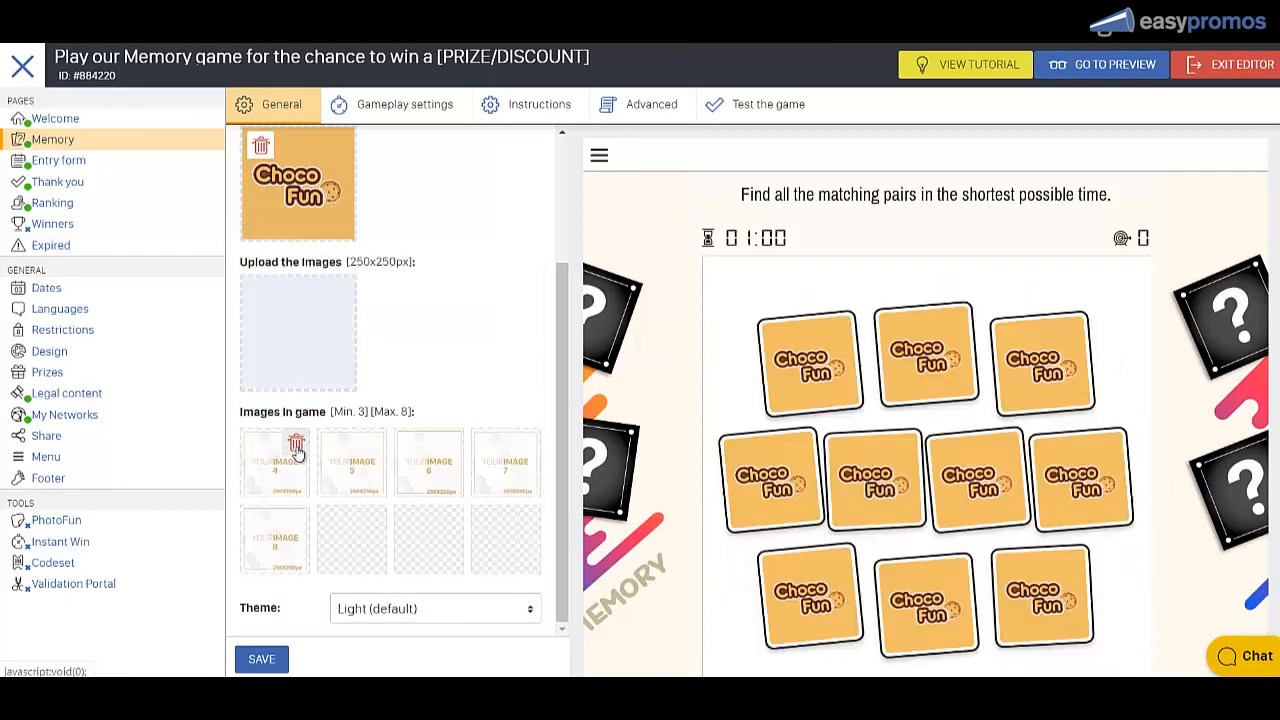
pyautogui.click(296, 443)
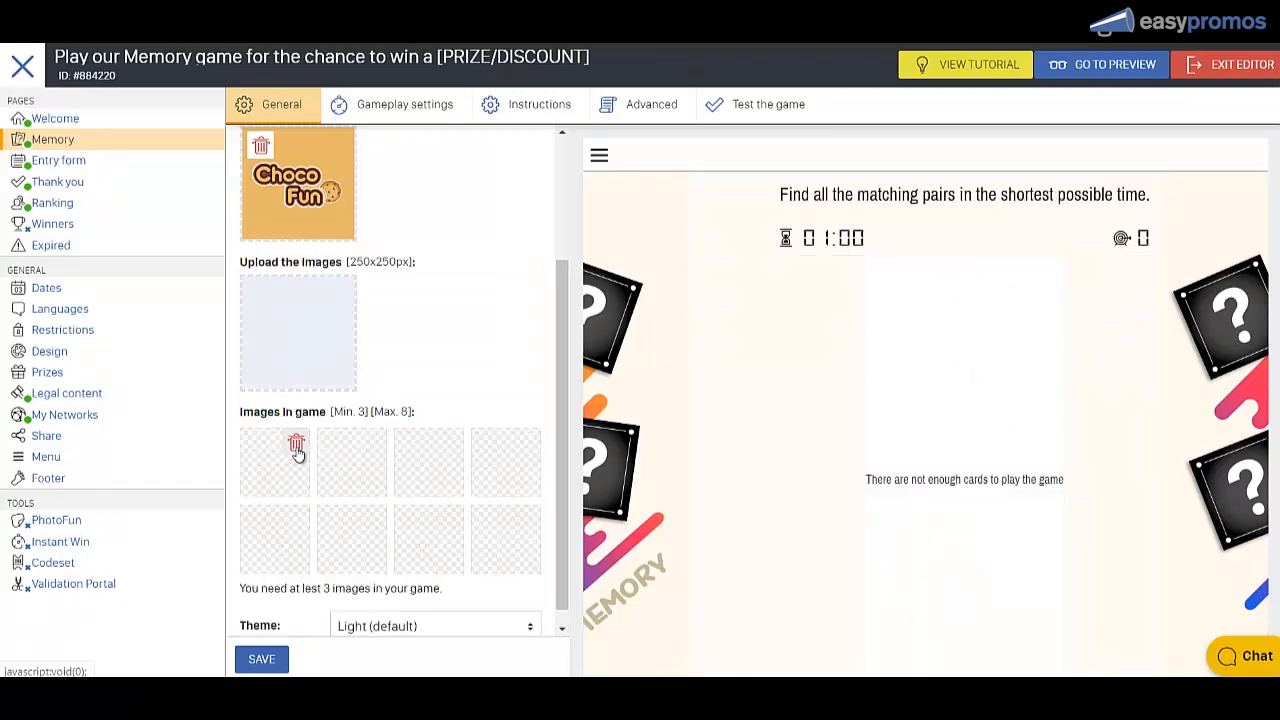
pyautogui.click(297, 444)
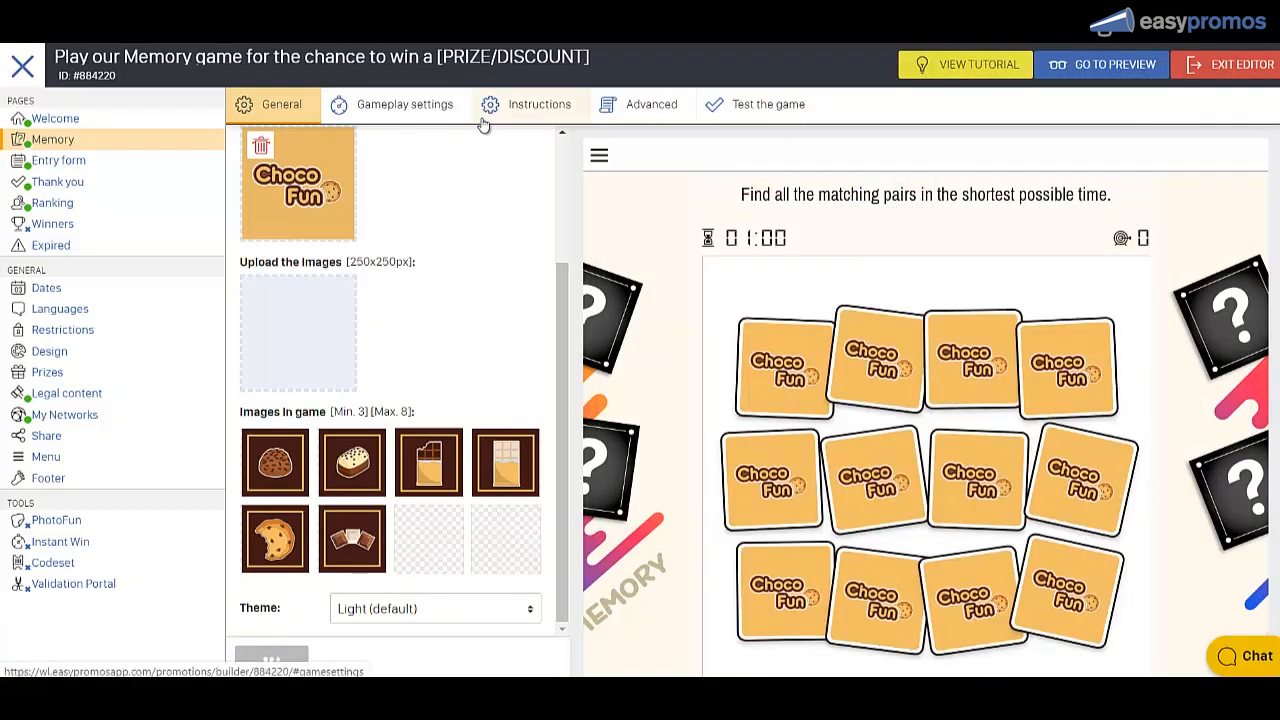
# Upload CHOCOFUN_obverseside as the Gameplay Instructions image and save.
pyautogui.click(404, 104)
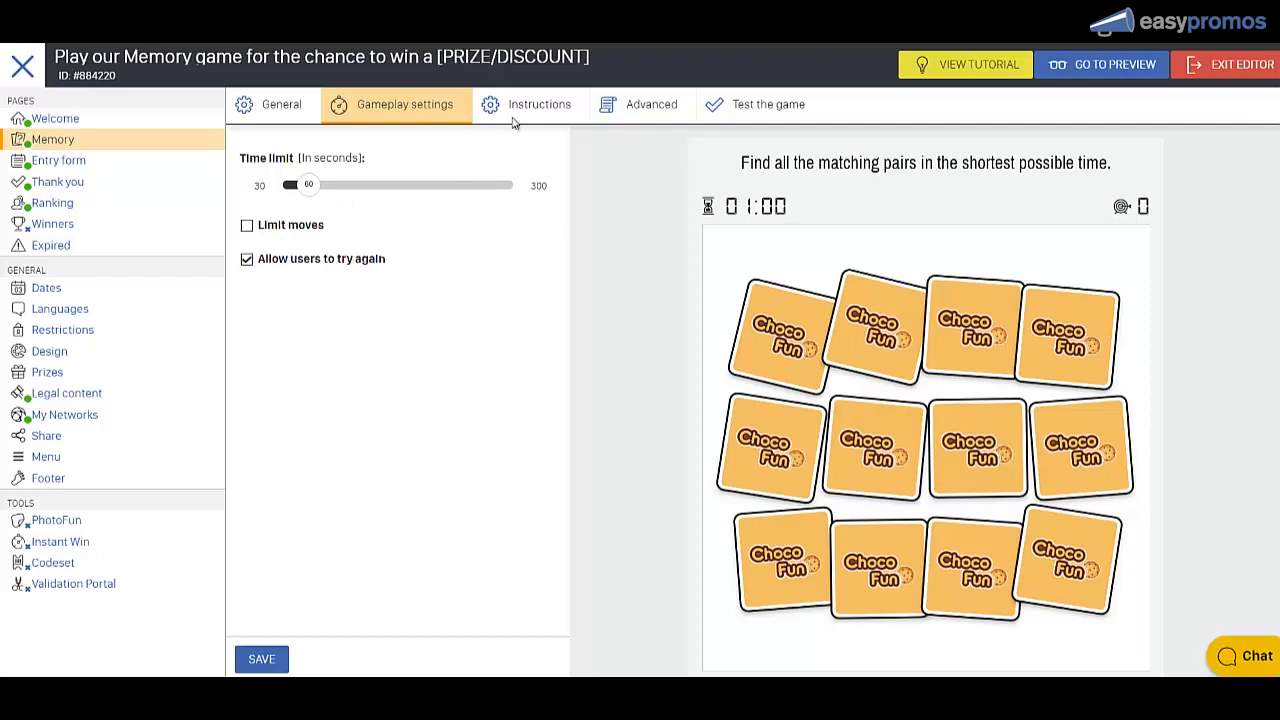
pyautogui.click(539, 104)
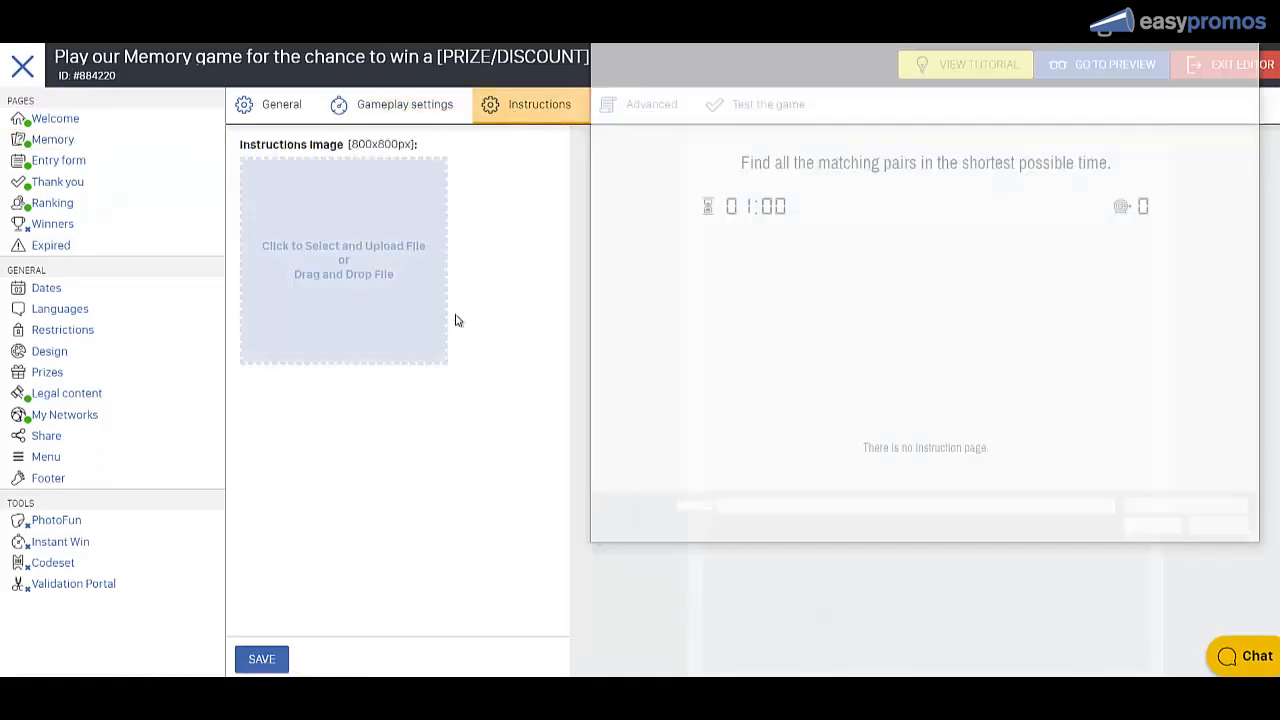
pyautogui.click(343, 260)
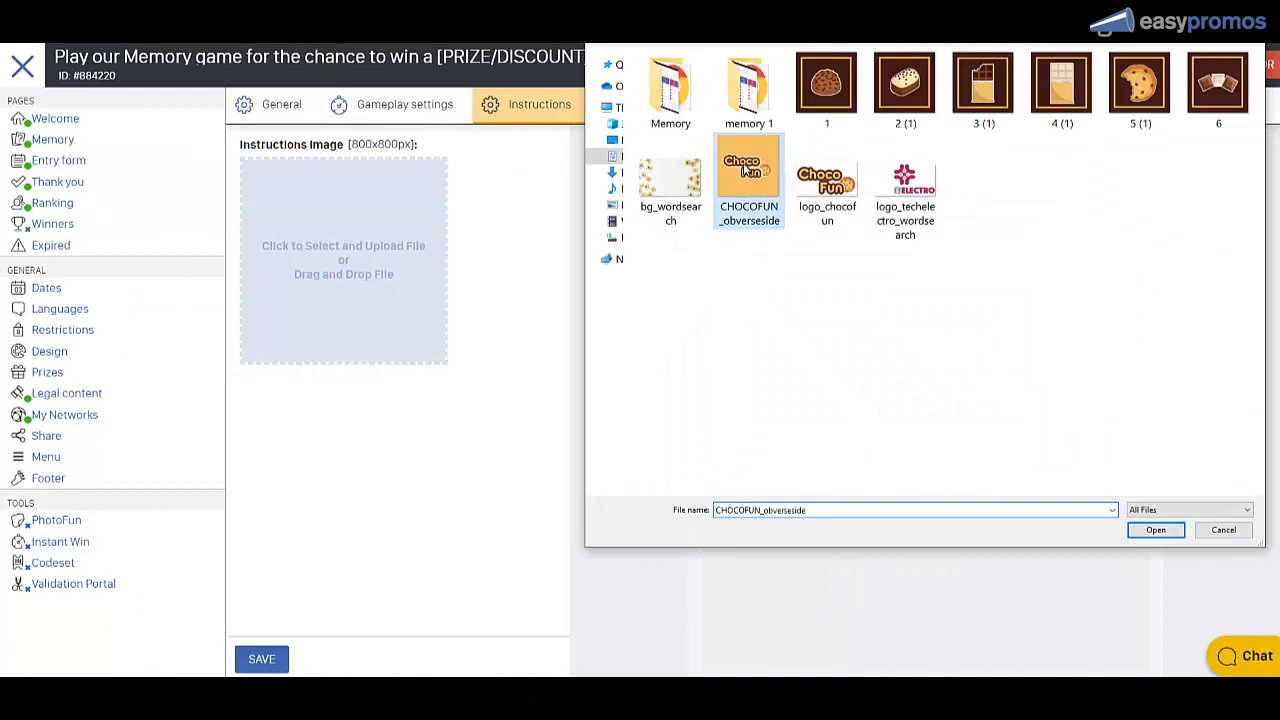
pyautogui.click(1155, 530)
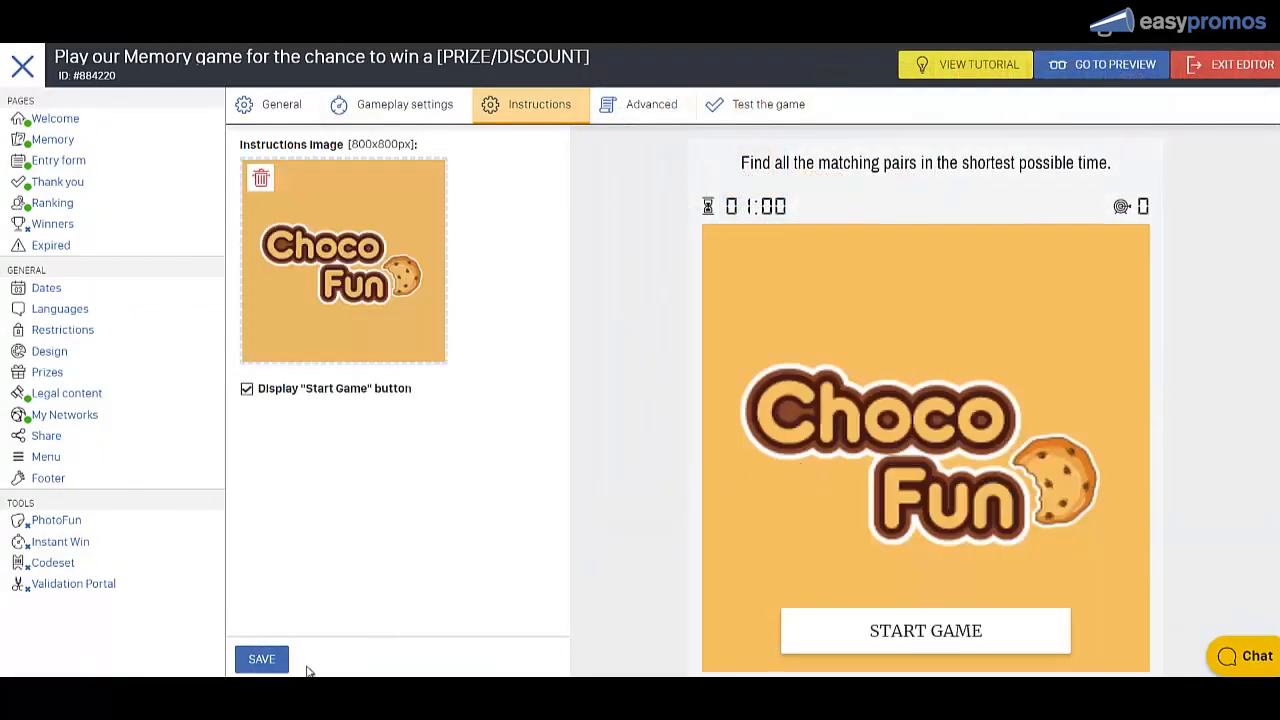
pyautogui.click(261, 659)
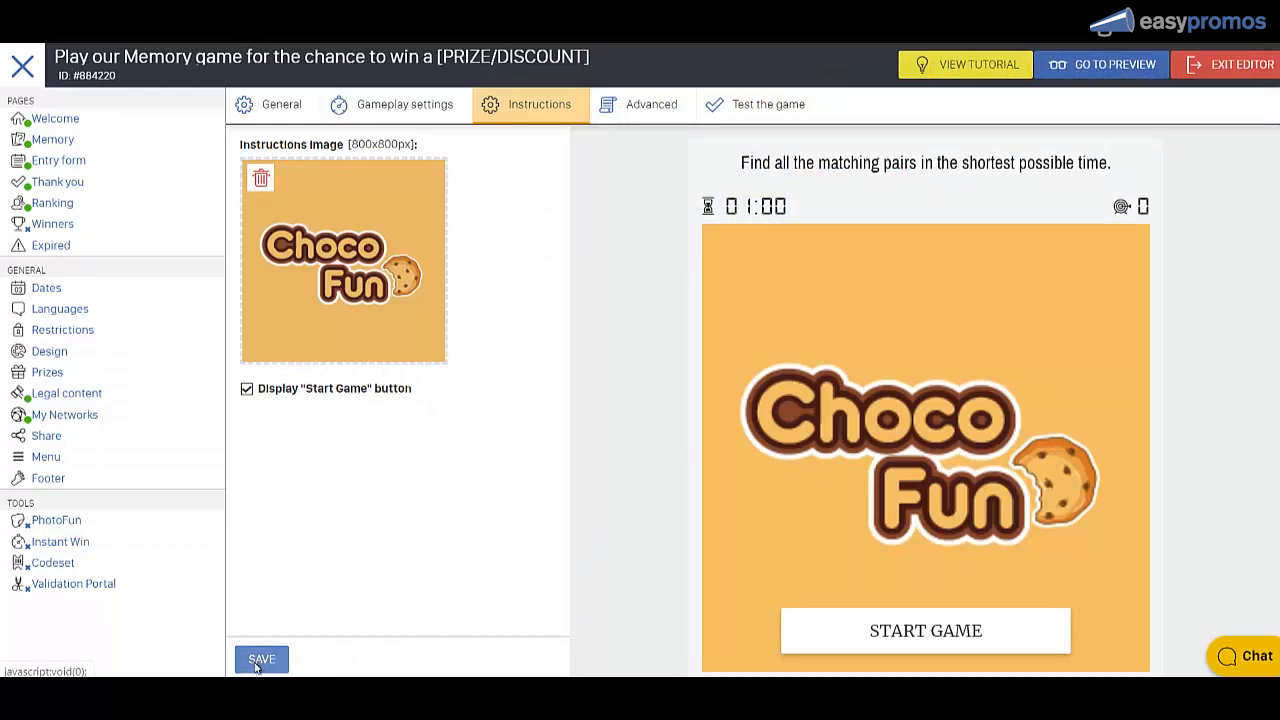
pyautogui.click(261, 659)
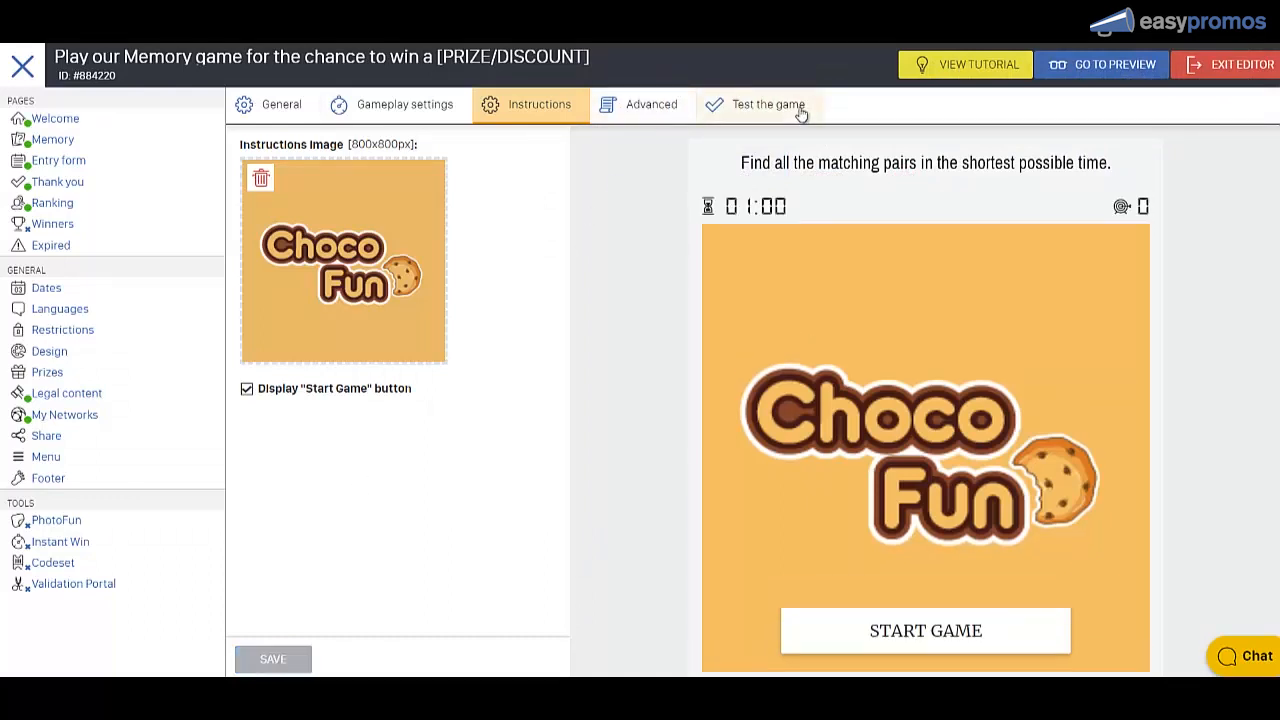
# Start a test round in 'Test the game' and match two chocolate bar cards.
pyautogui.click(767, 104)
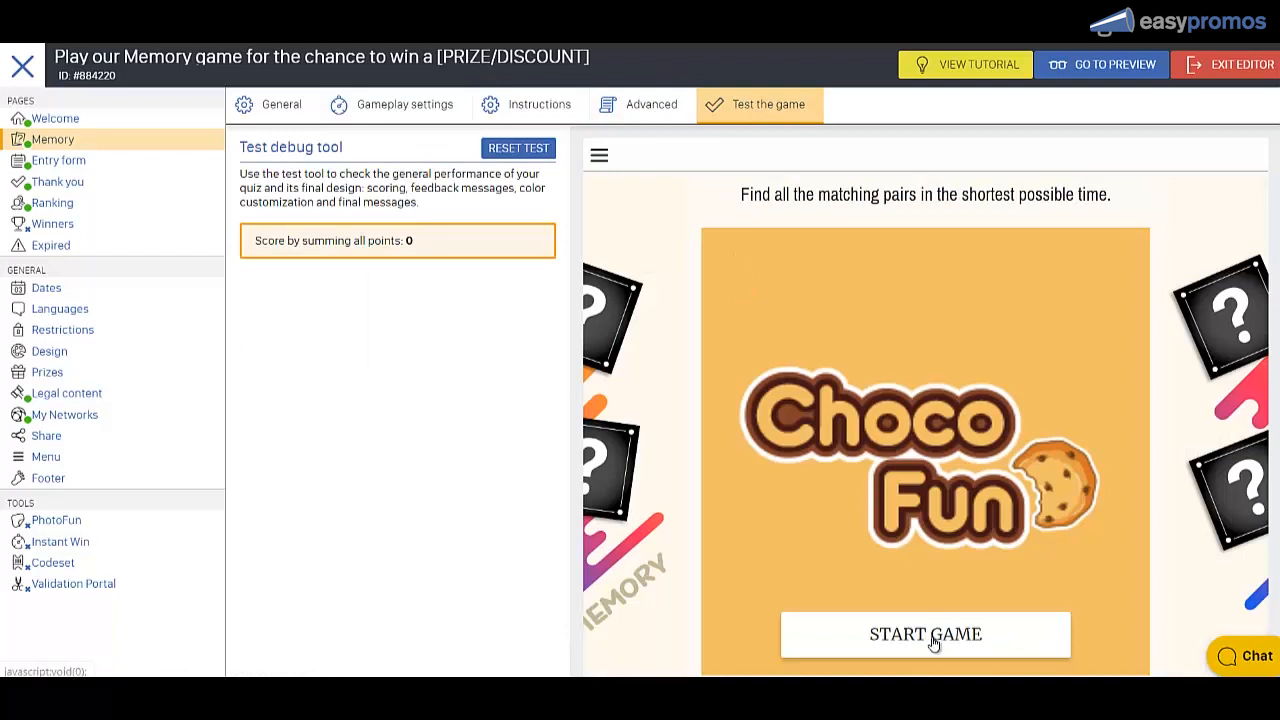
pyautogui.click(924, 634)
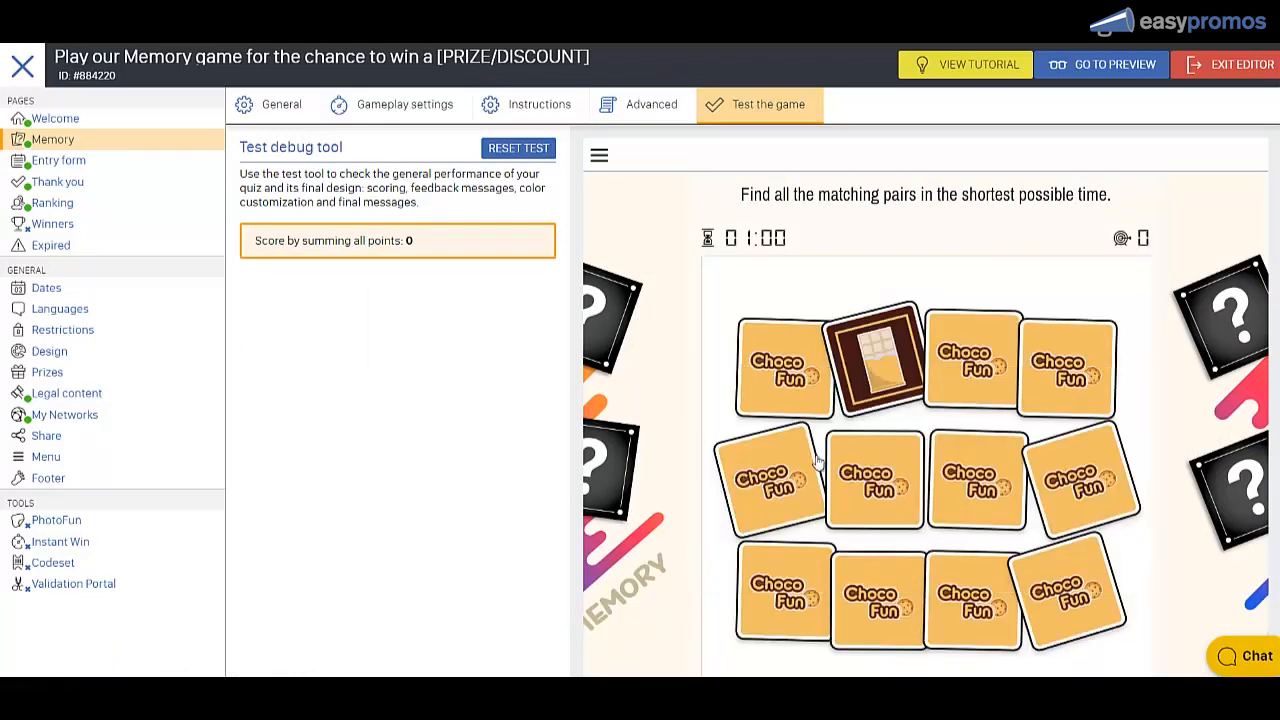
pyautogui.click(770, 478)
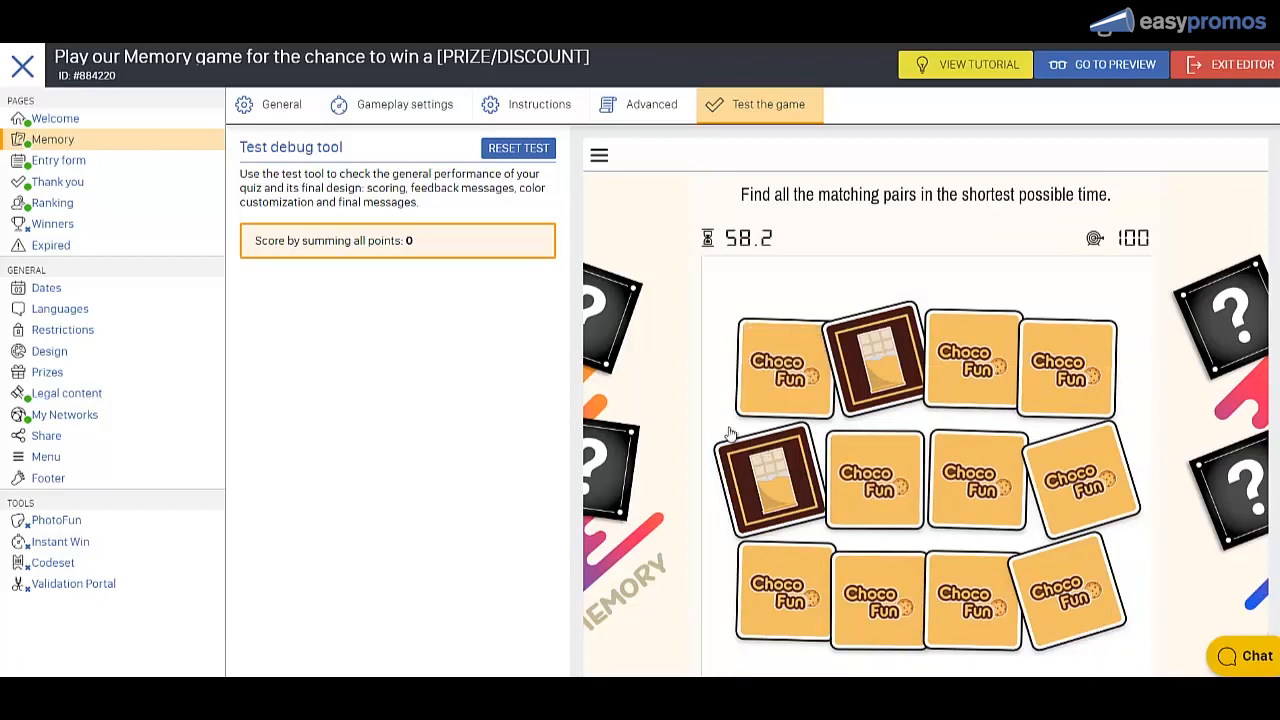
pyautogui.click(58, 161)
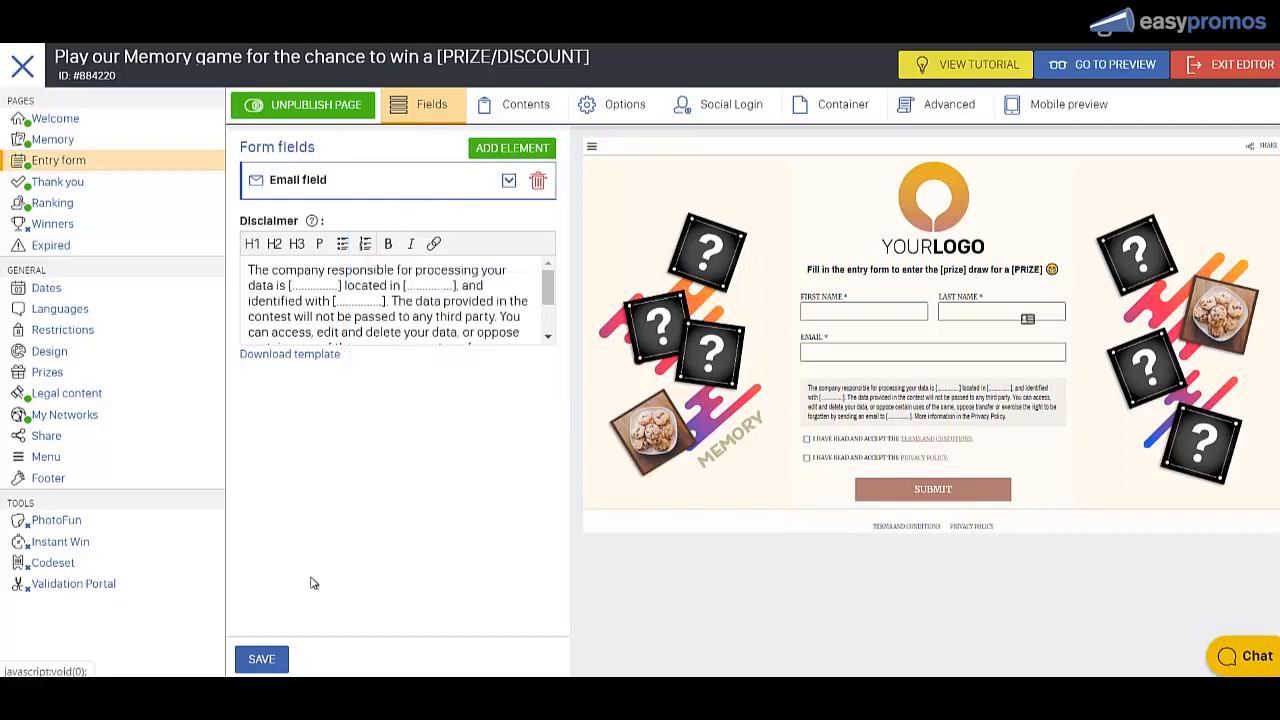
# Open the Contents tab of the Entry form settings.
pyautogui.click(514, 104)
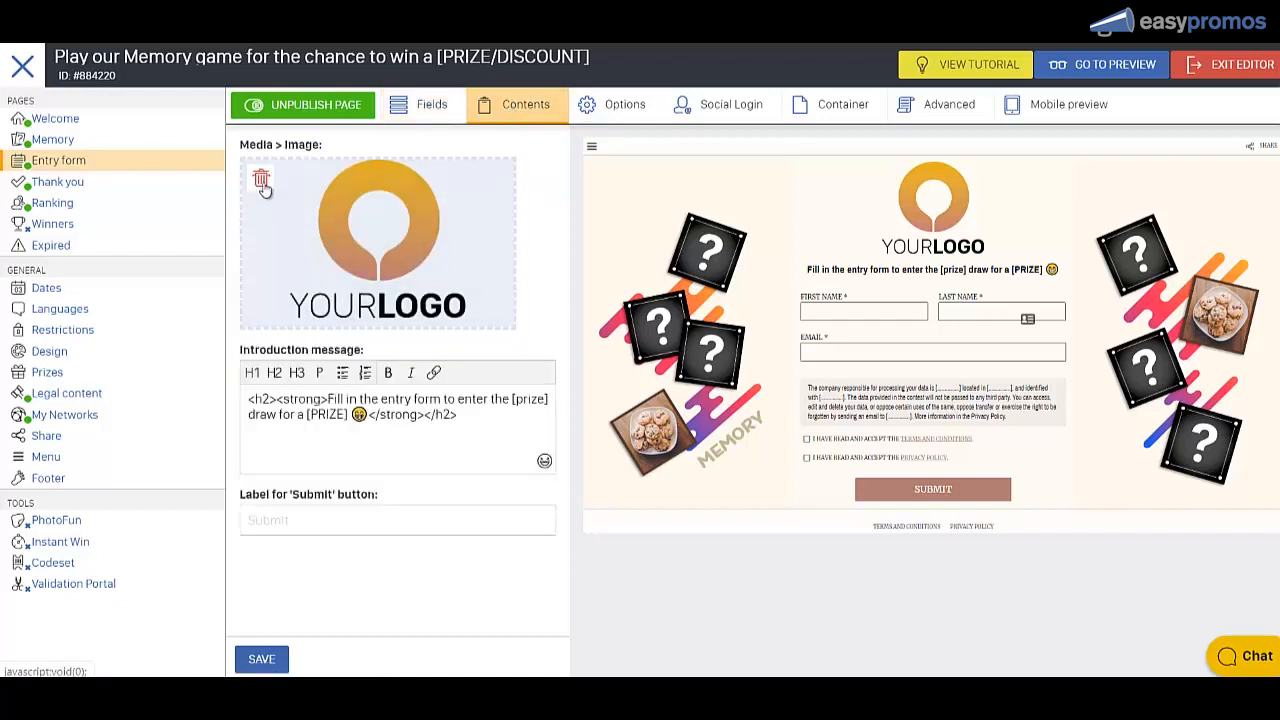
# Delete the entry form's placeholder logo and switch to the Thank you page.
pyautogui.click(59, 181)
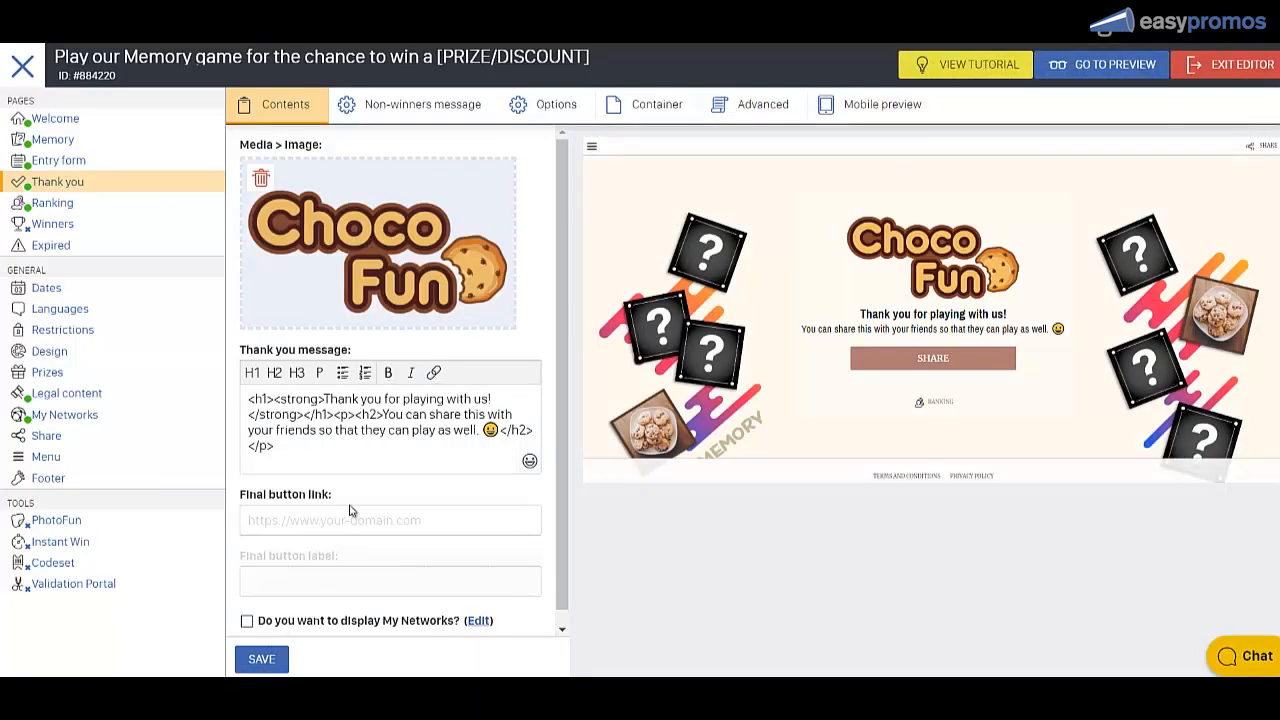
pyautogui.click(261, 659)
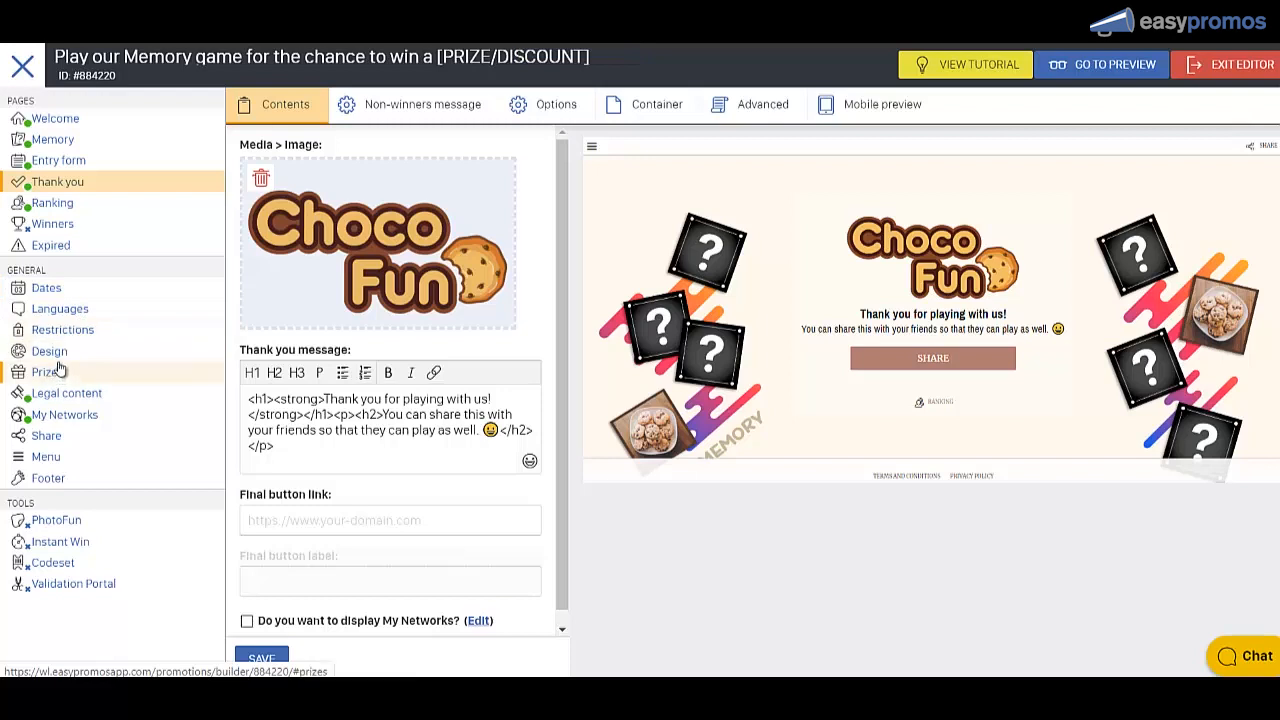
# In Dates, pick 4 Feb 2020 as the publication and entry start date.
pyautogui.click(45, 288)
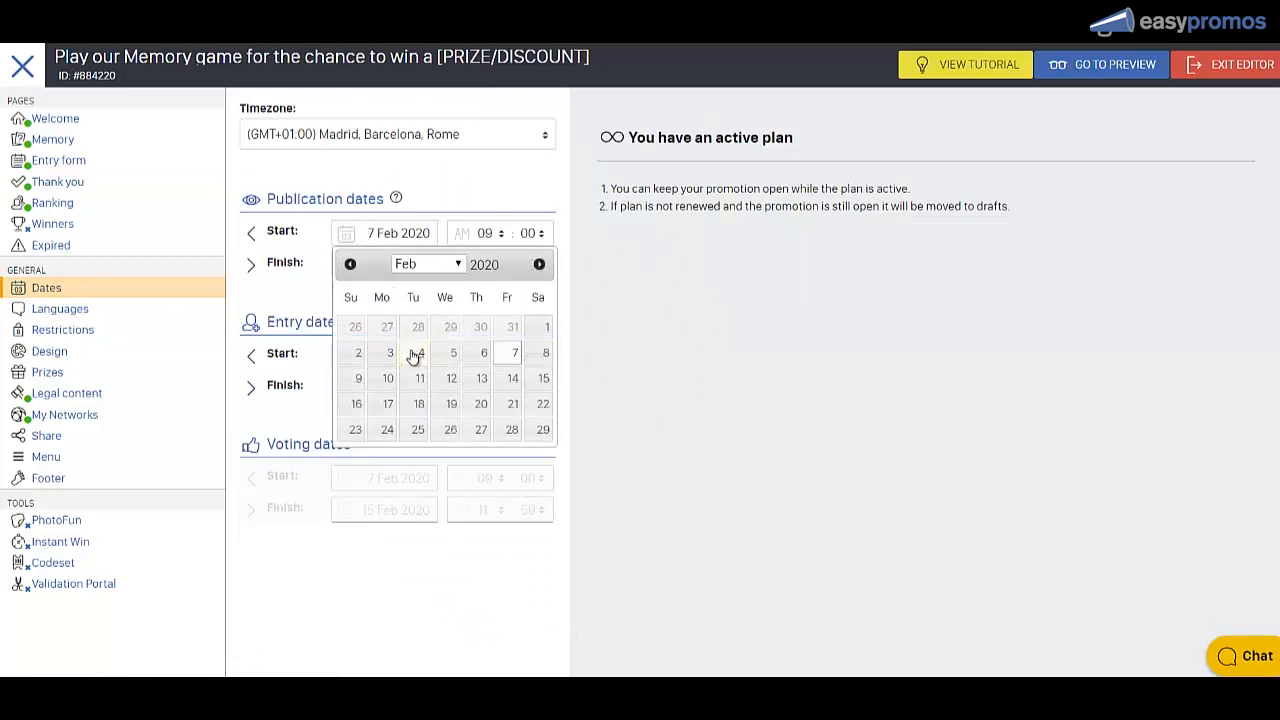
pyautogui.click(418, 352)
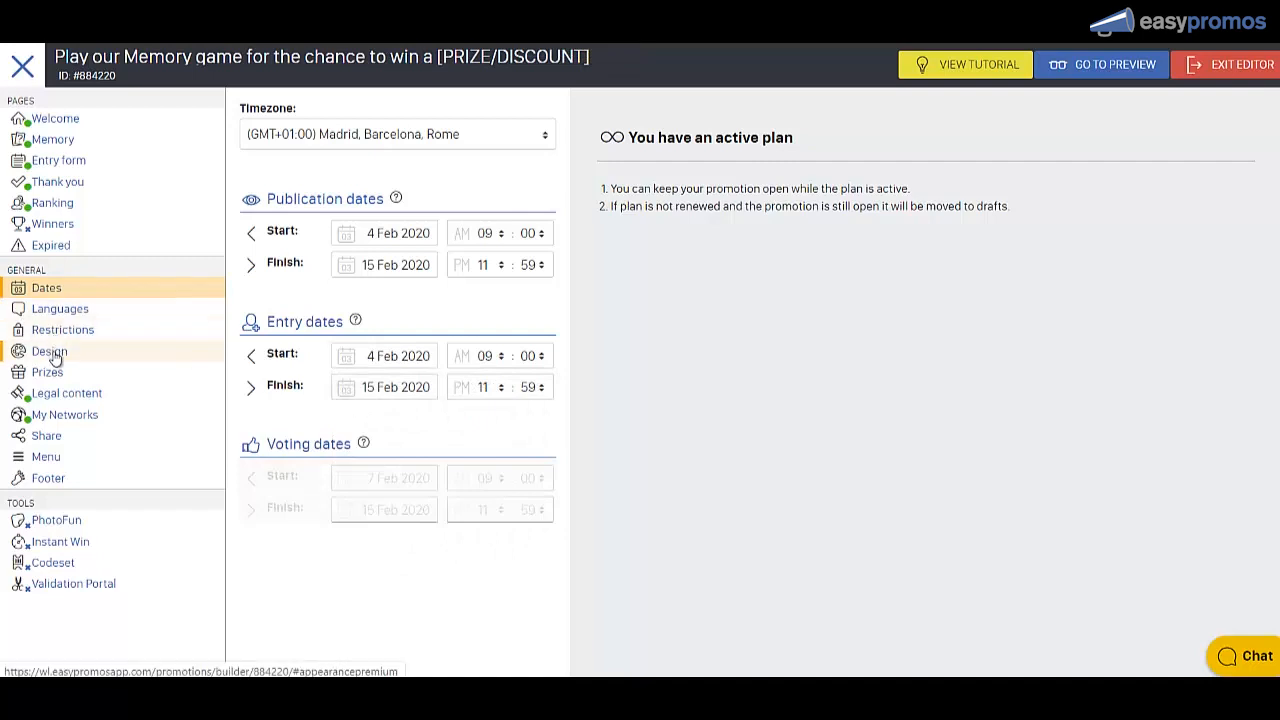
# In Design, open the Action elements colour picker and confirm its brownish colour.
pyautogui.click(50, 351)
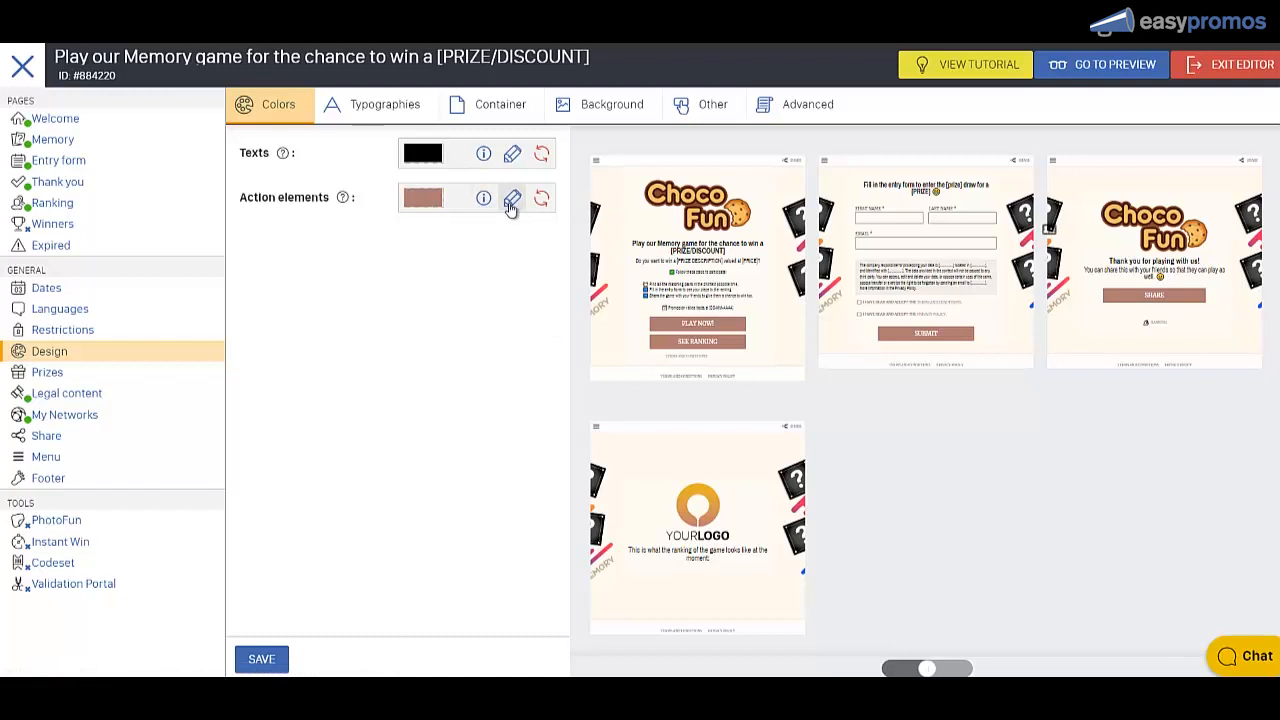
pyautogui.click(511, 197)
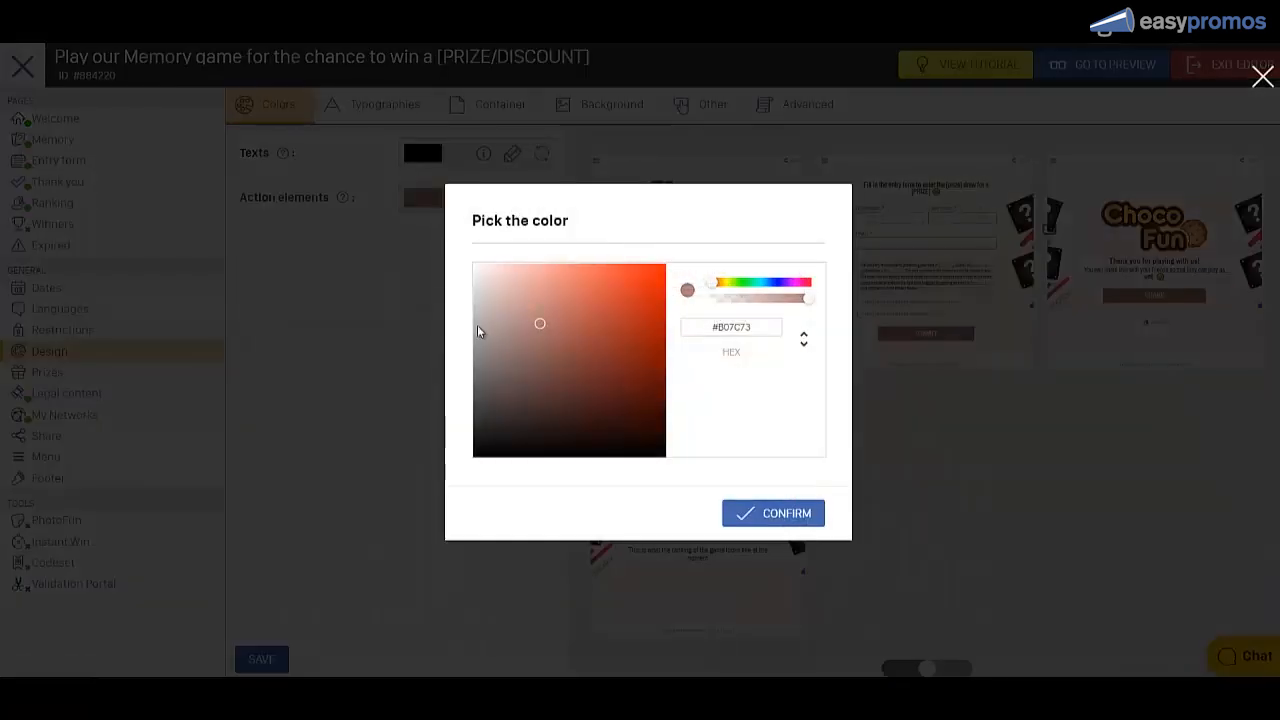
pyautogui.click(773, 513)
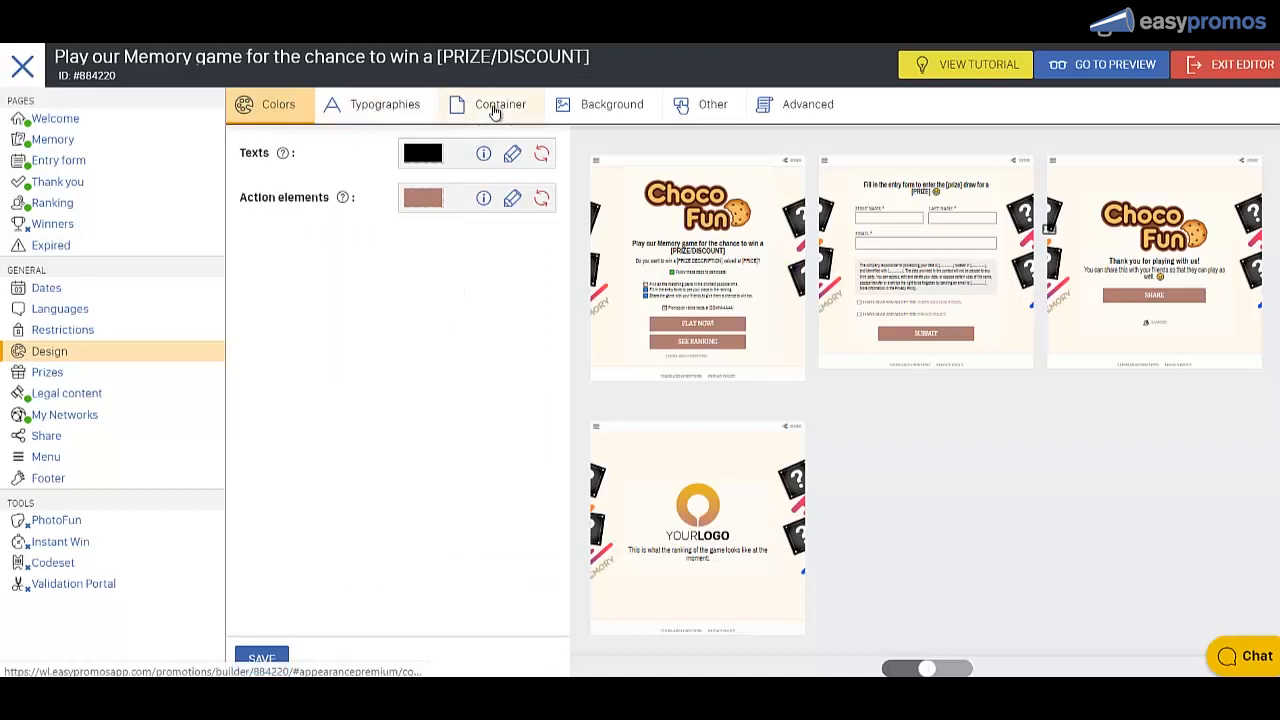
# Replace the memory-card background with the wooden-letter tiles image, kept Fullscreen.
pyautogui.click(603, 104)
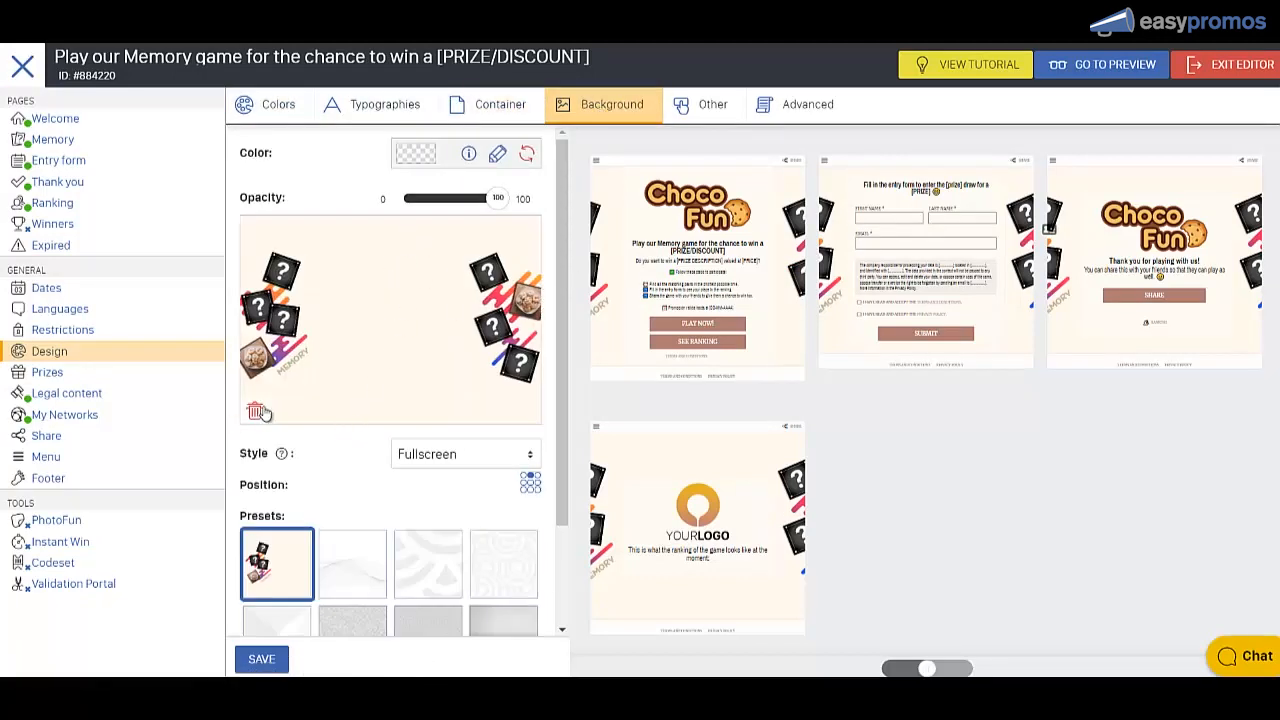
pyautogui.click(255, 411)
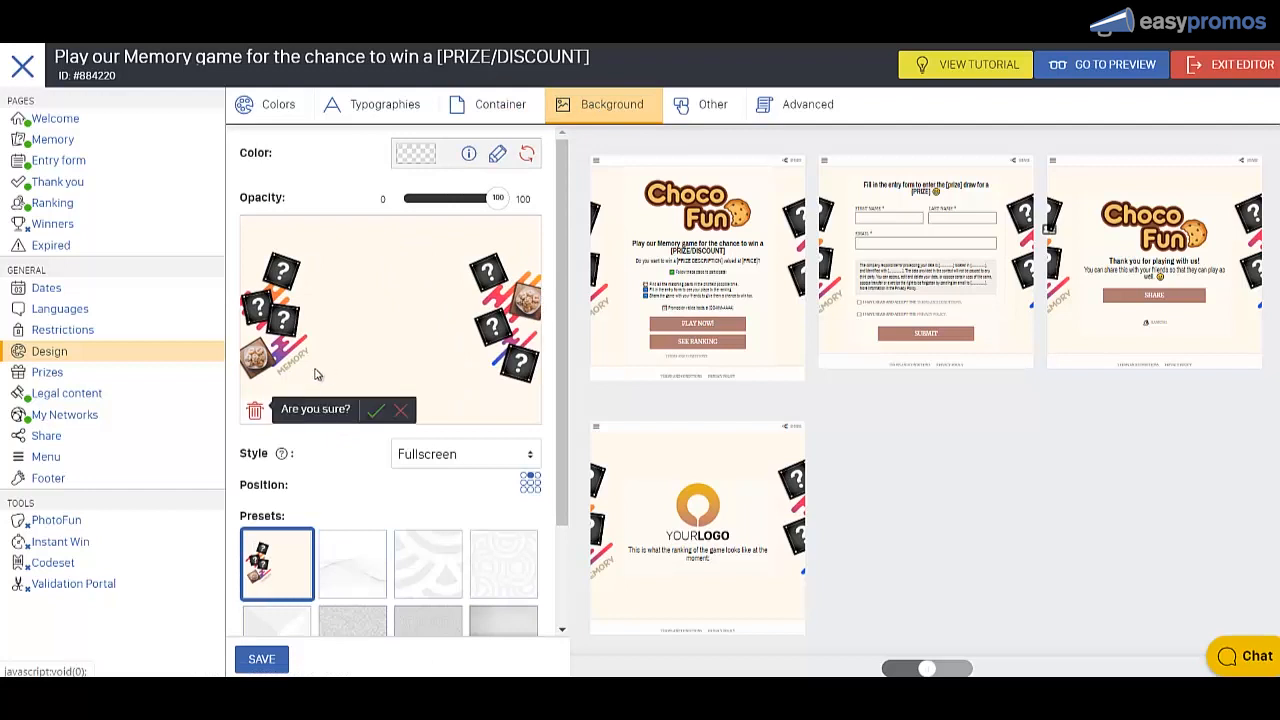
pyautogui.click(378, 409)
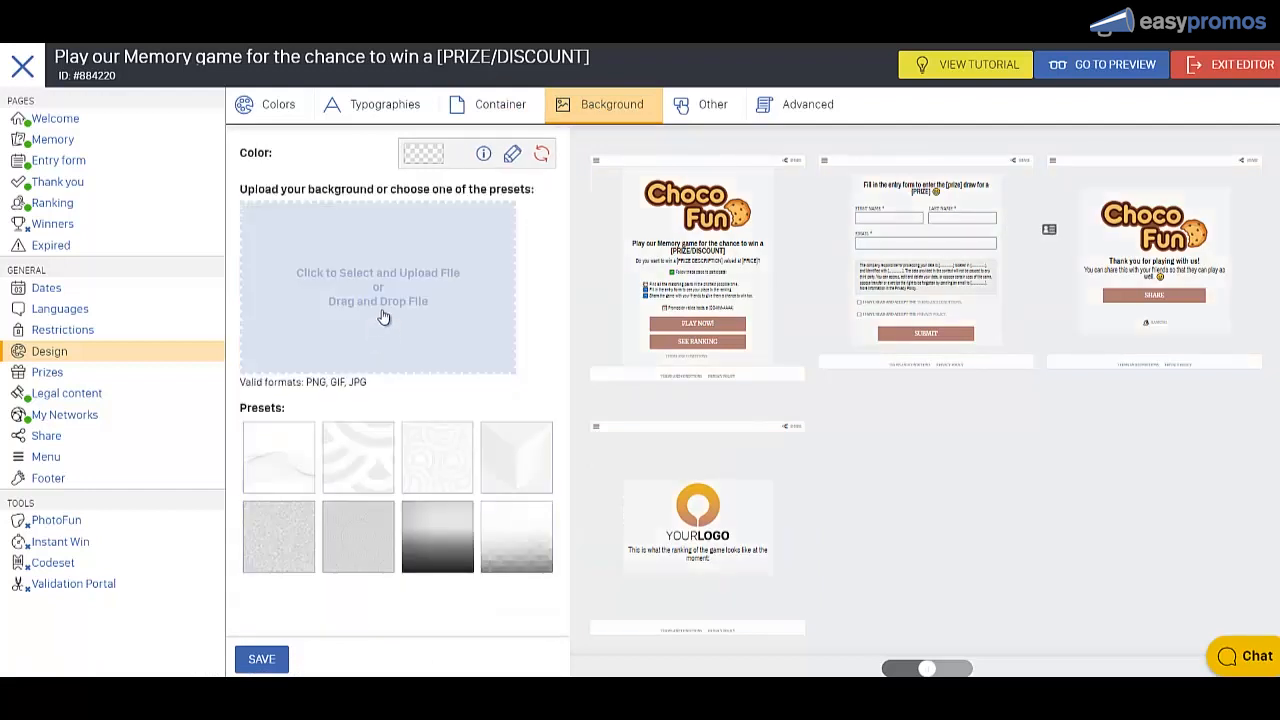
pyautogui.click(377, 287)
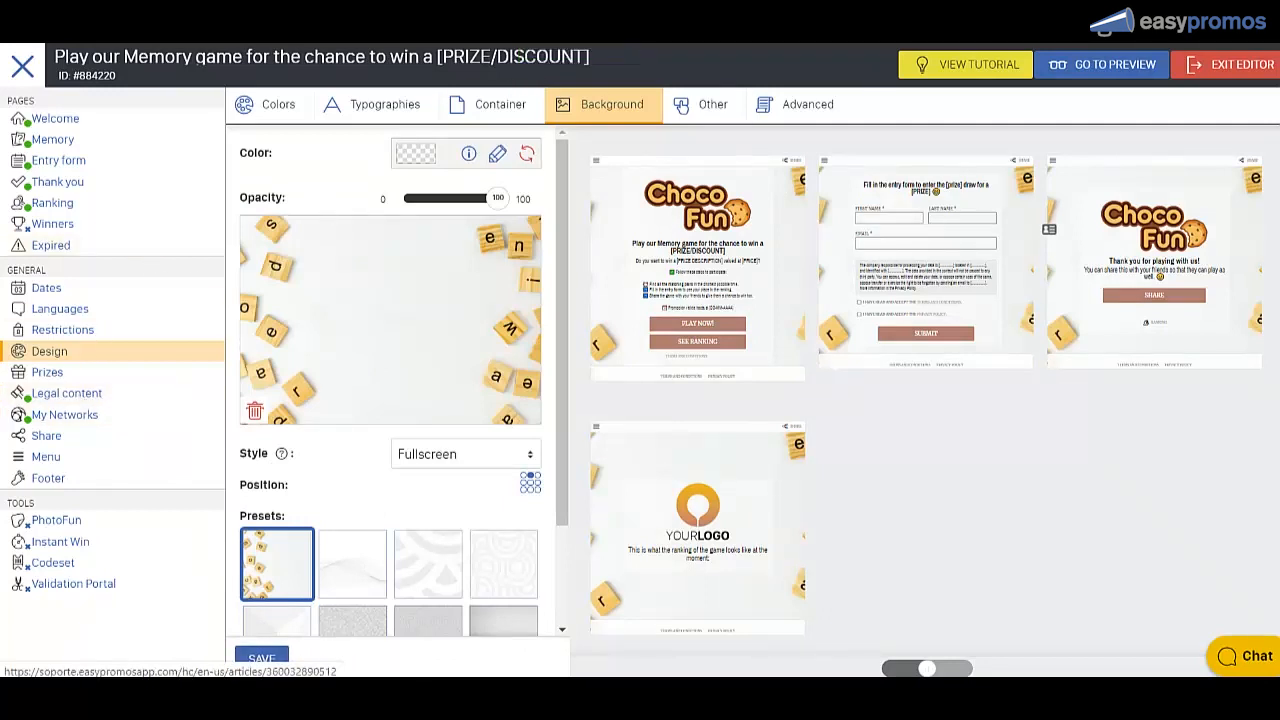
# Save the design, exit the editor and confirm activation of the Memory game promotion.
pyautogui.click(1240, 64)
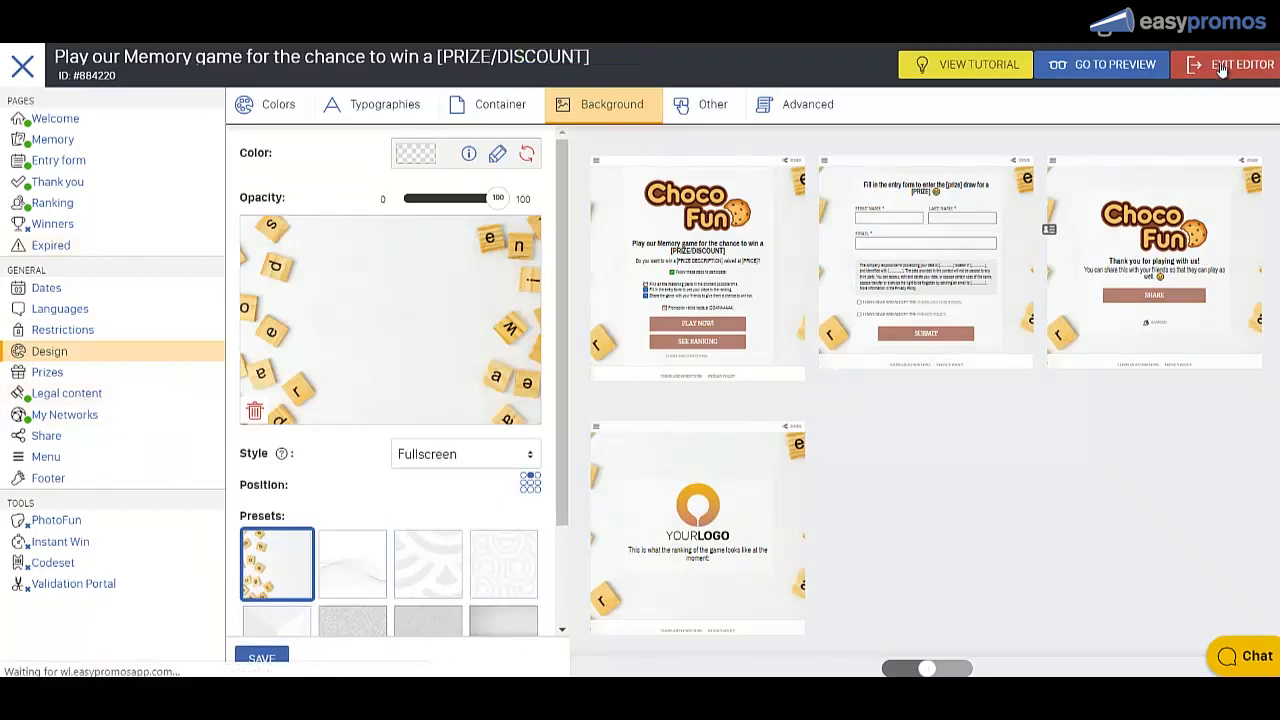
pyautogui.click(1241, 64)
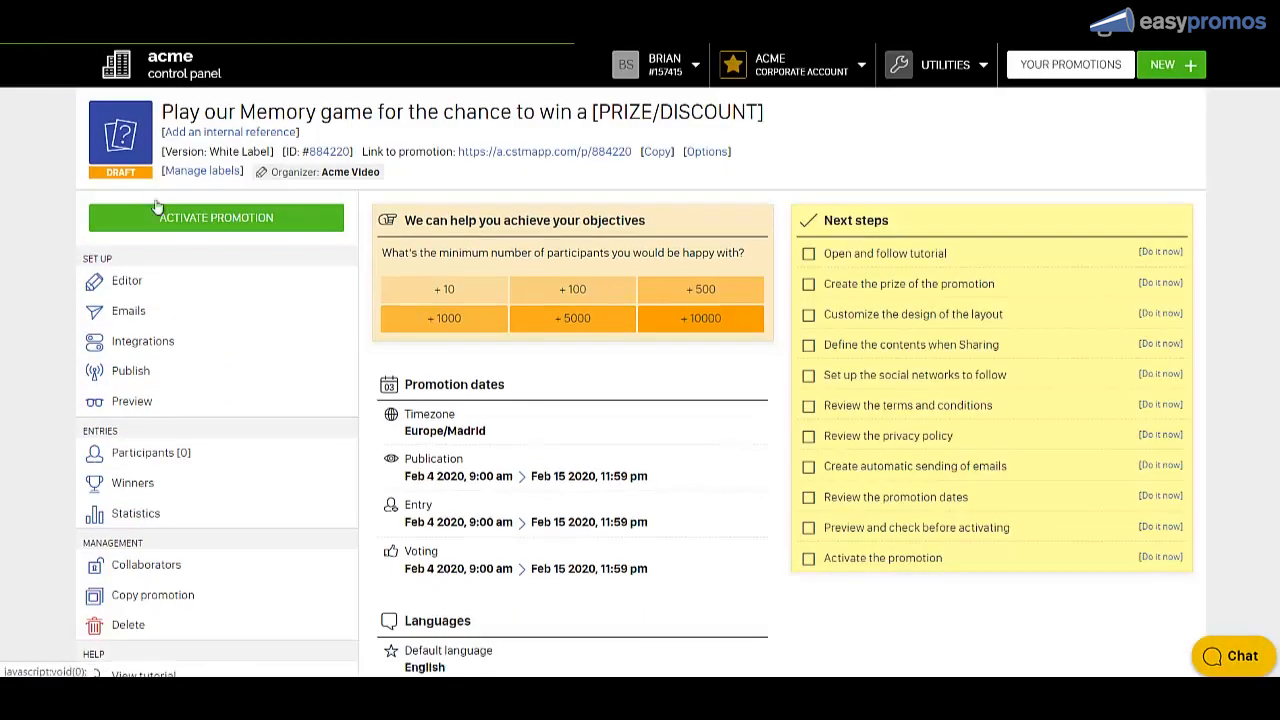
pyautogui.click(216, 218)
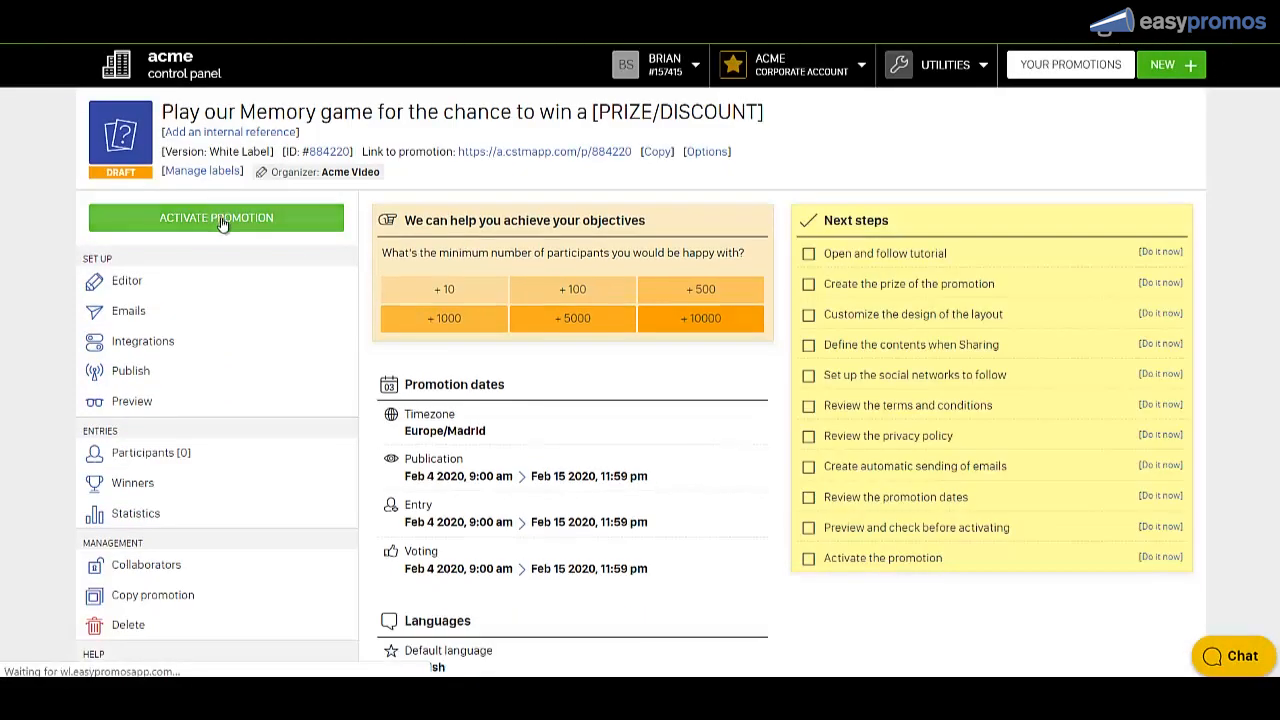
pyautogui.click(216, 218)
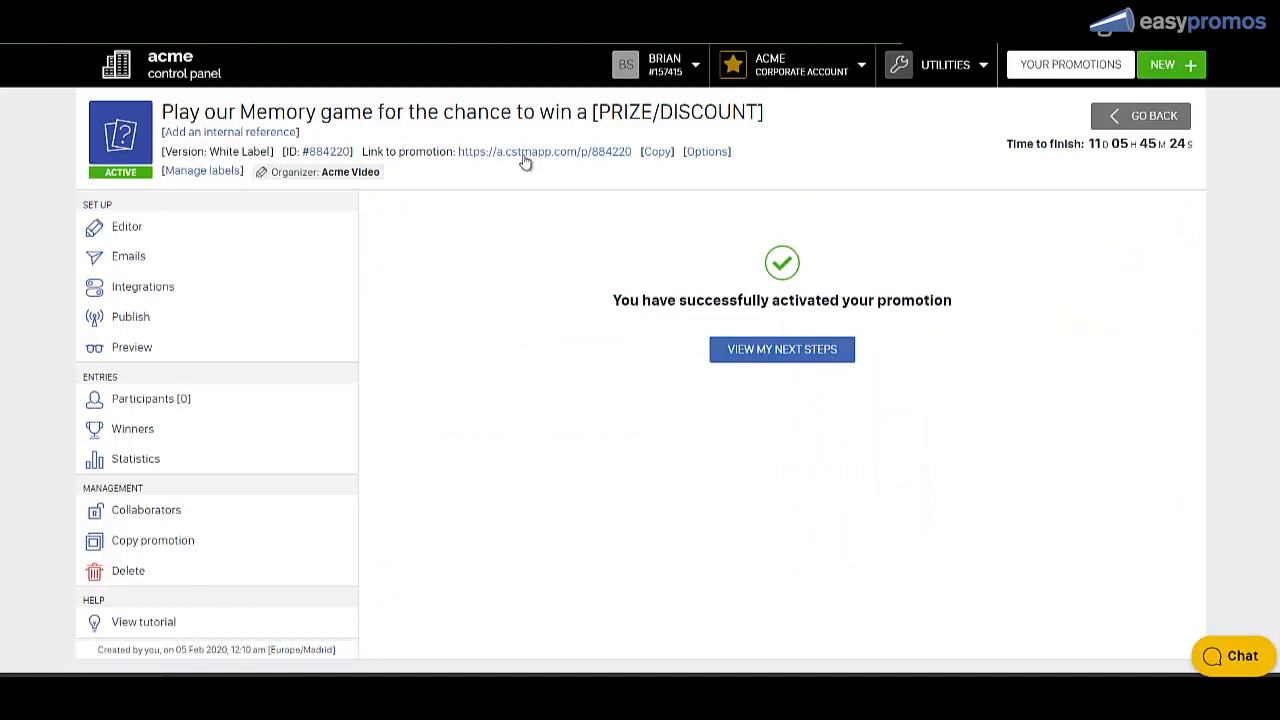
pyautogui.moveTo(530, 151)
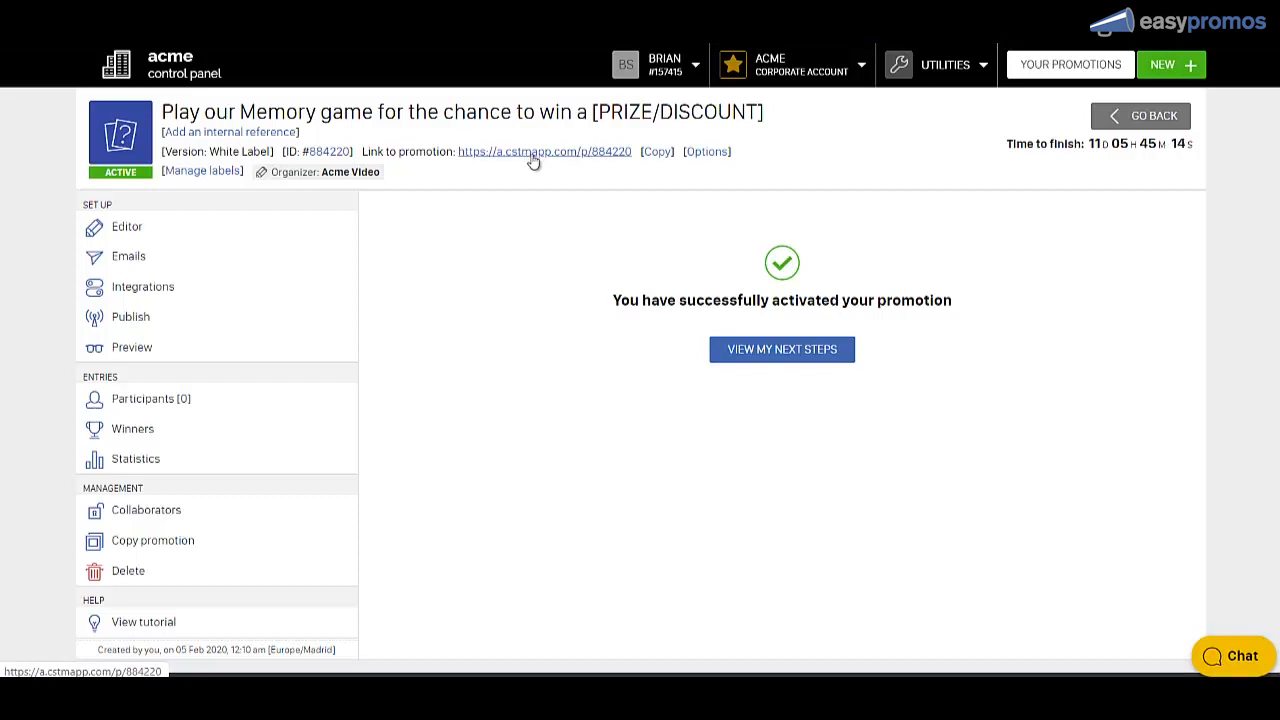
# Open the live ChocoFun promotion and match all card pairs, scoring 1038.96.
pyautogui.click(544, 151)
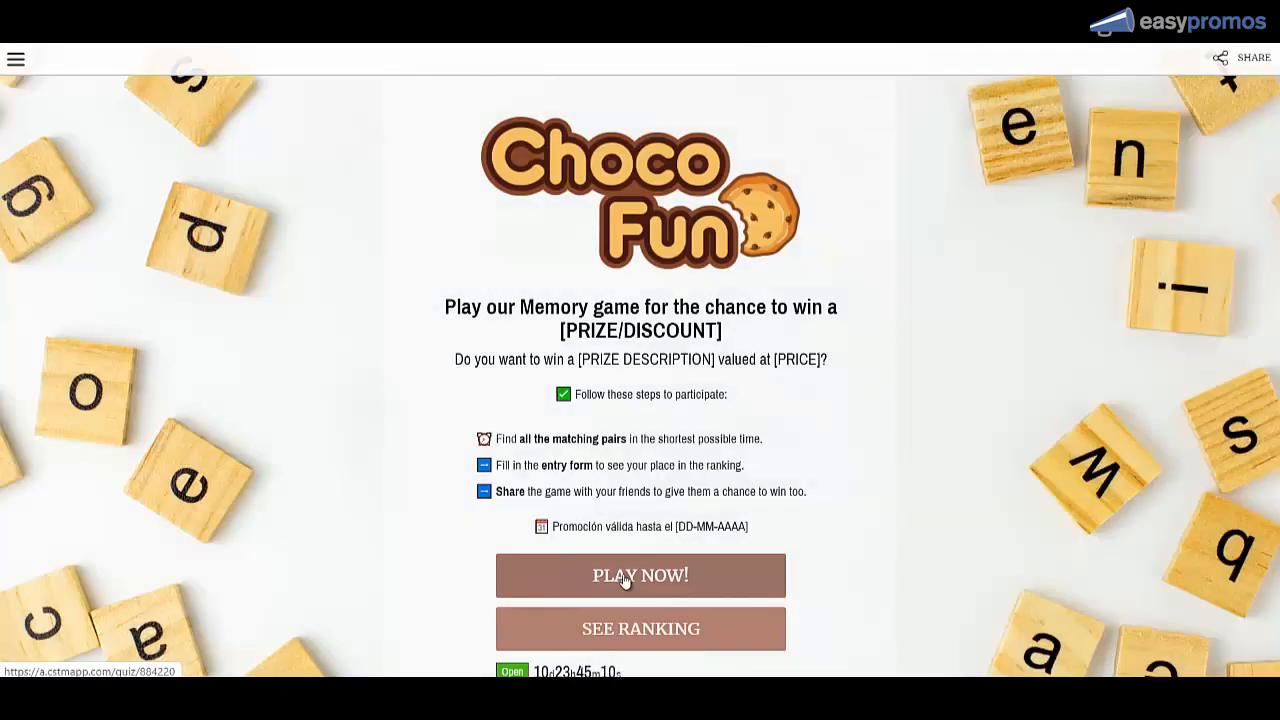
pyautogui.click(640, 575)
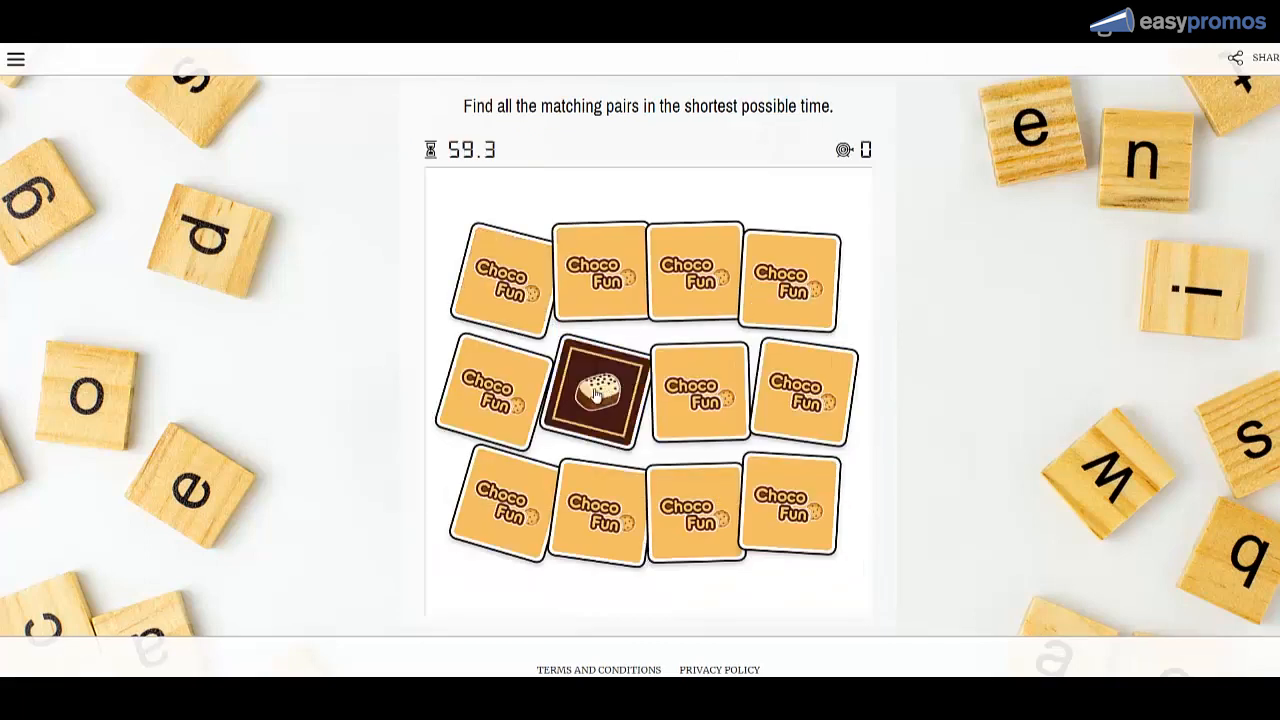
pyautogui.click(690, 277)
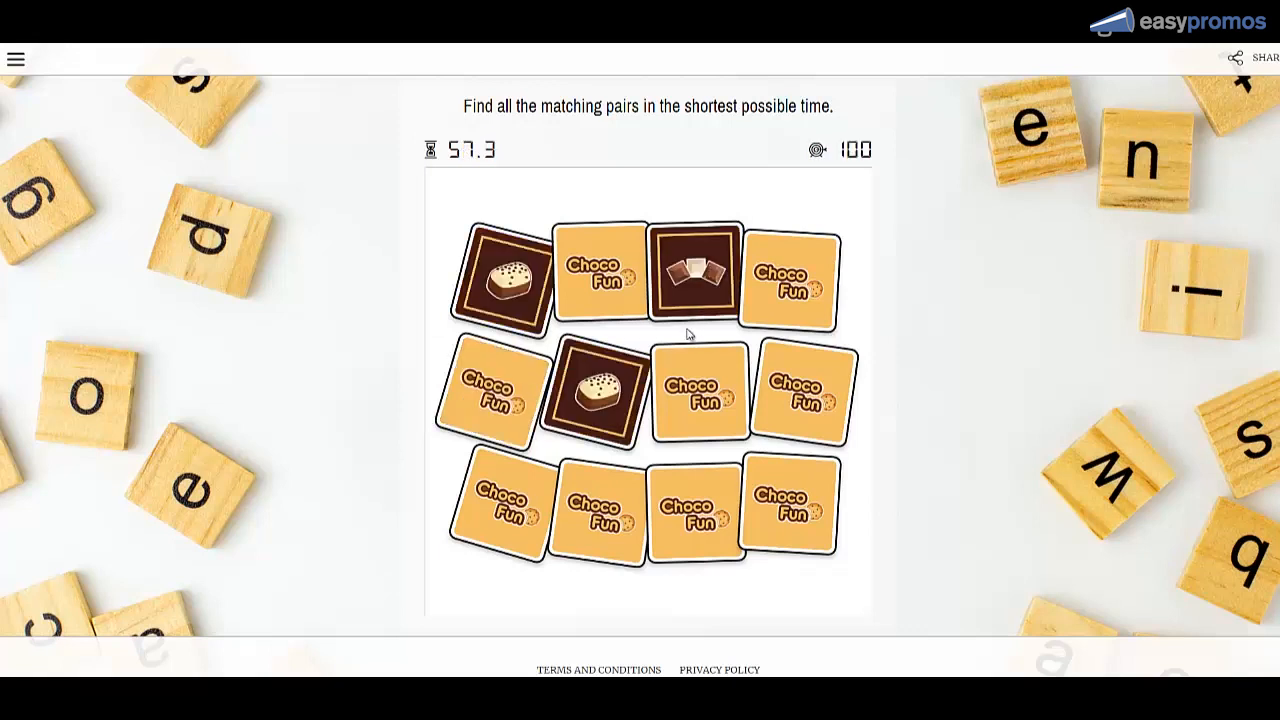
pyautogui.click(698, 390)
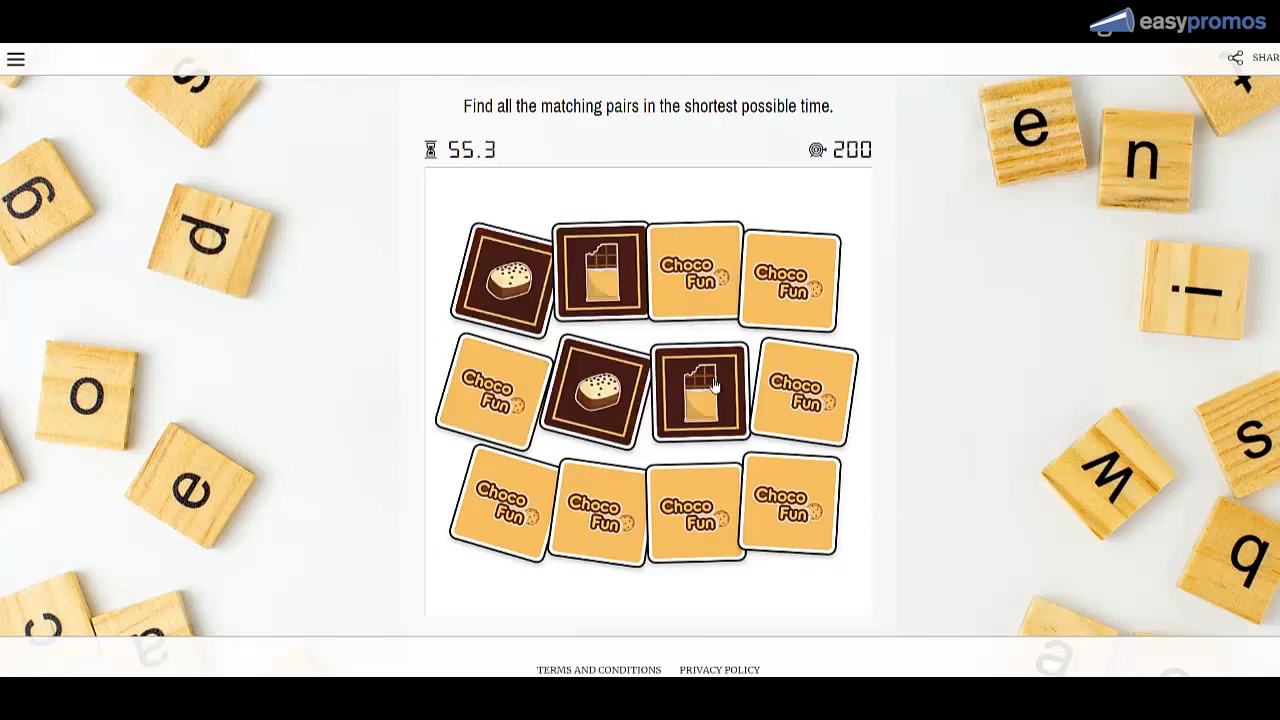
pyautogui.click(787, 503)
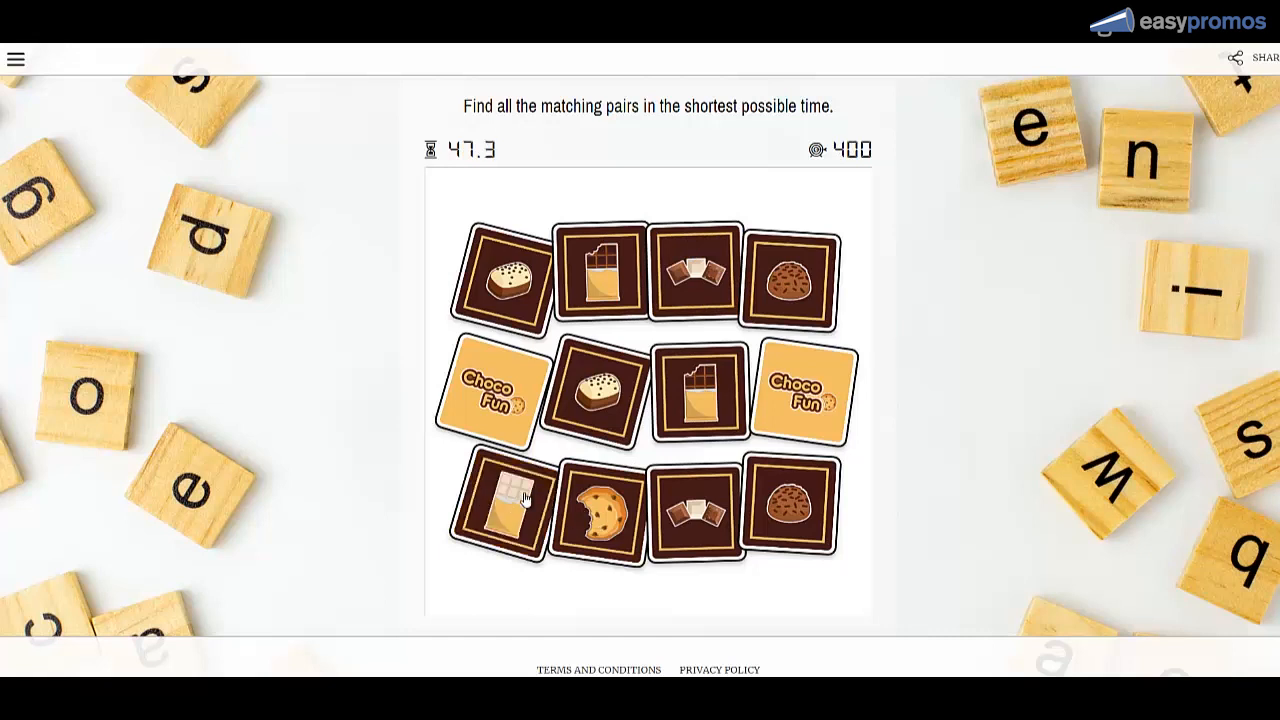
pyautogui.click(490, 390)
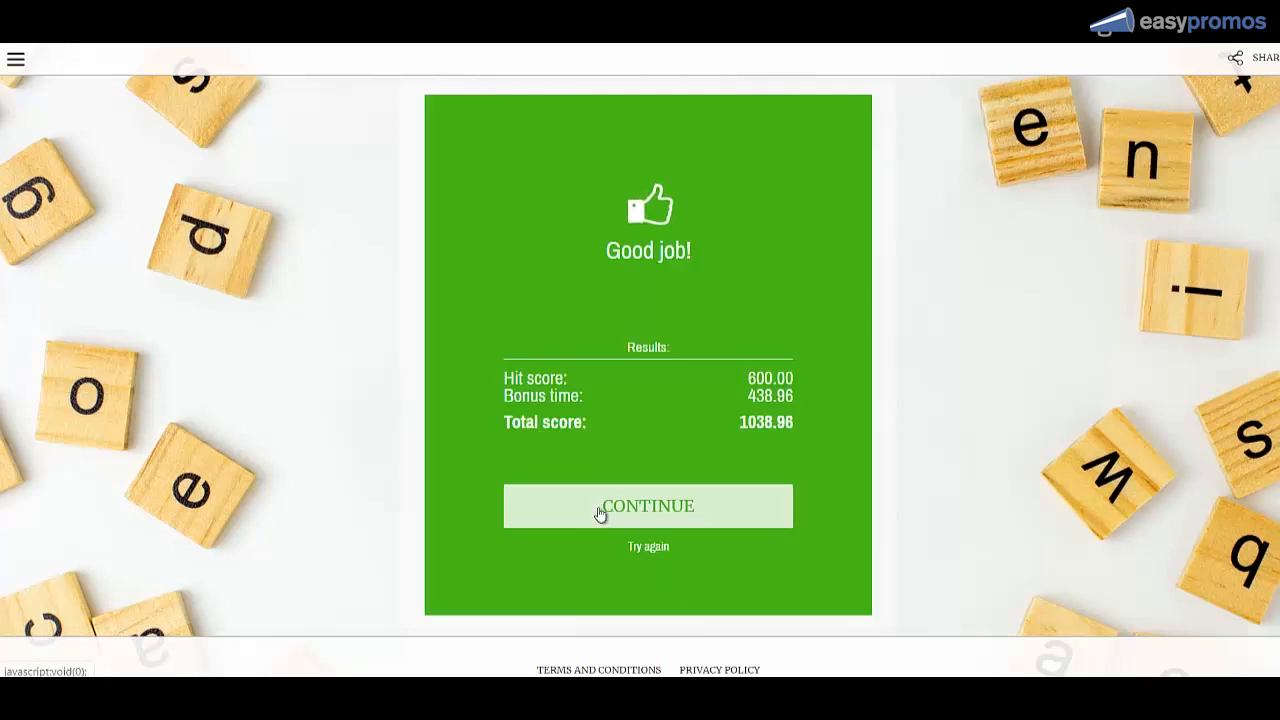
# Fill in name and email, accept both policies, and submit the ChocoFun entry form.
pyautogui.click(648, 505)
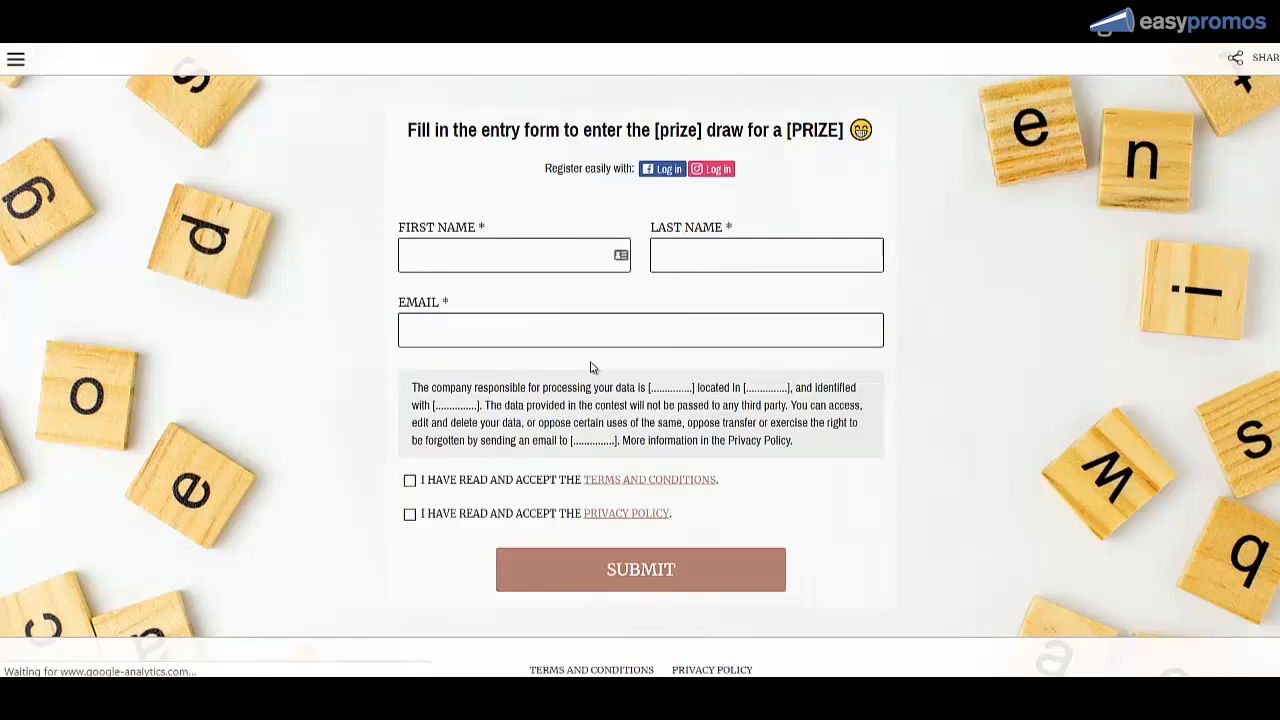
pyautogui.click(514, 255)
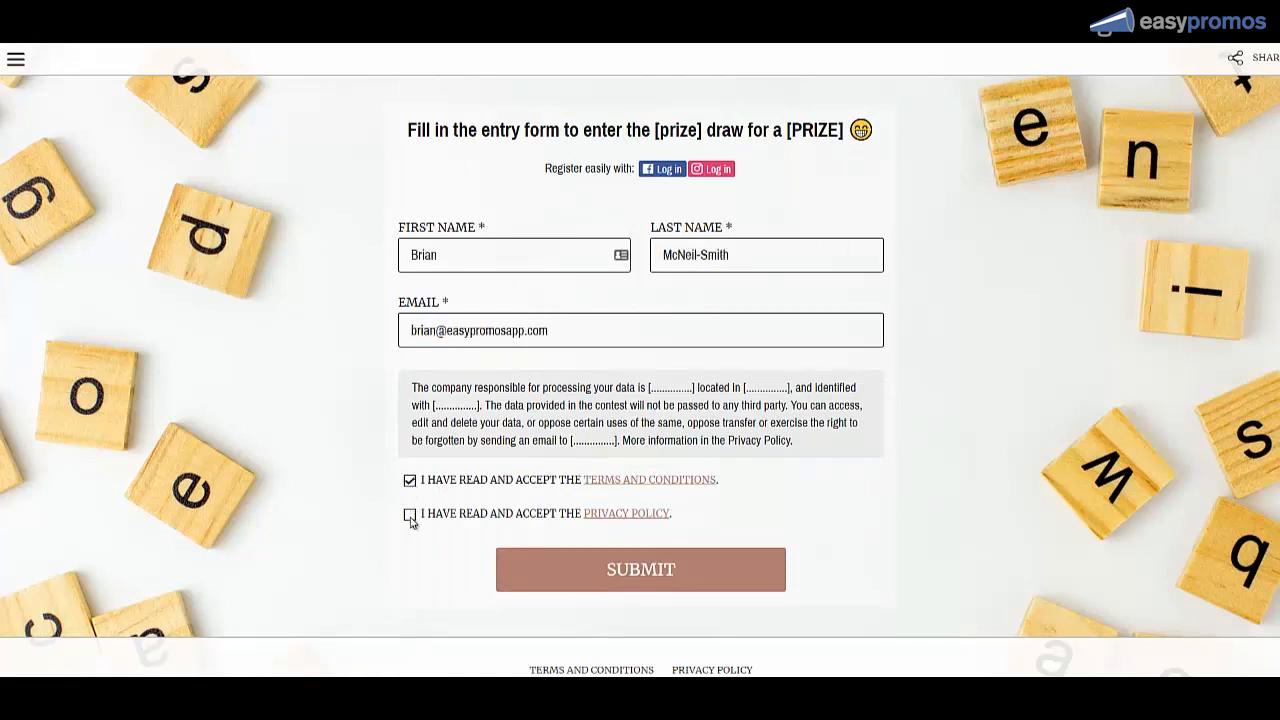
pyautogui.click(409, 514)
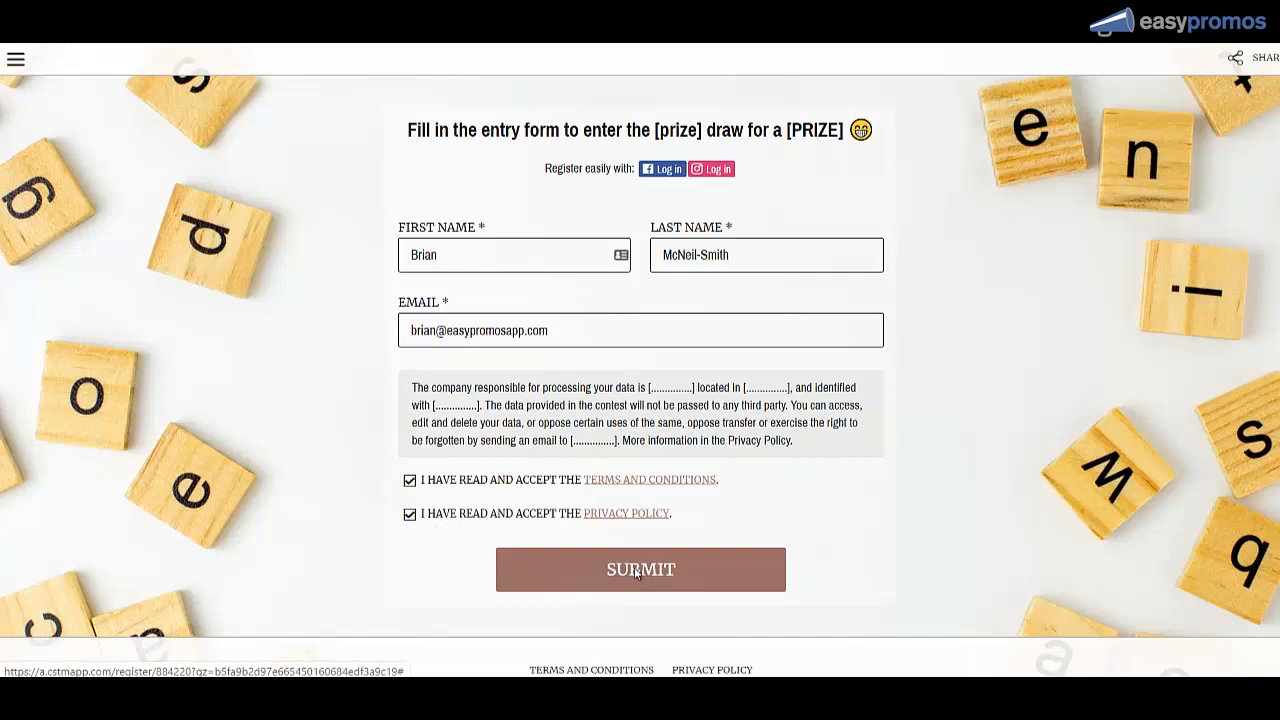
pyautogui.click(640, 569)
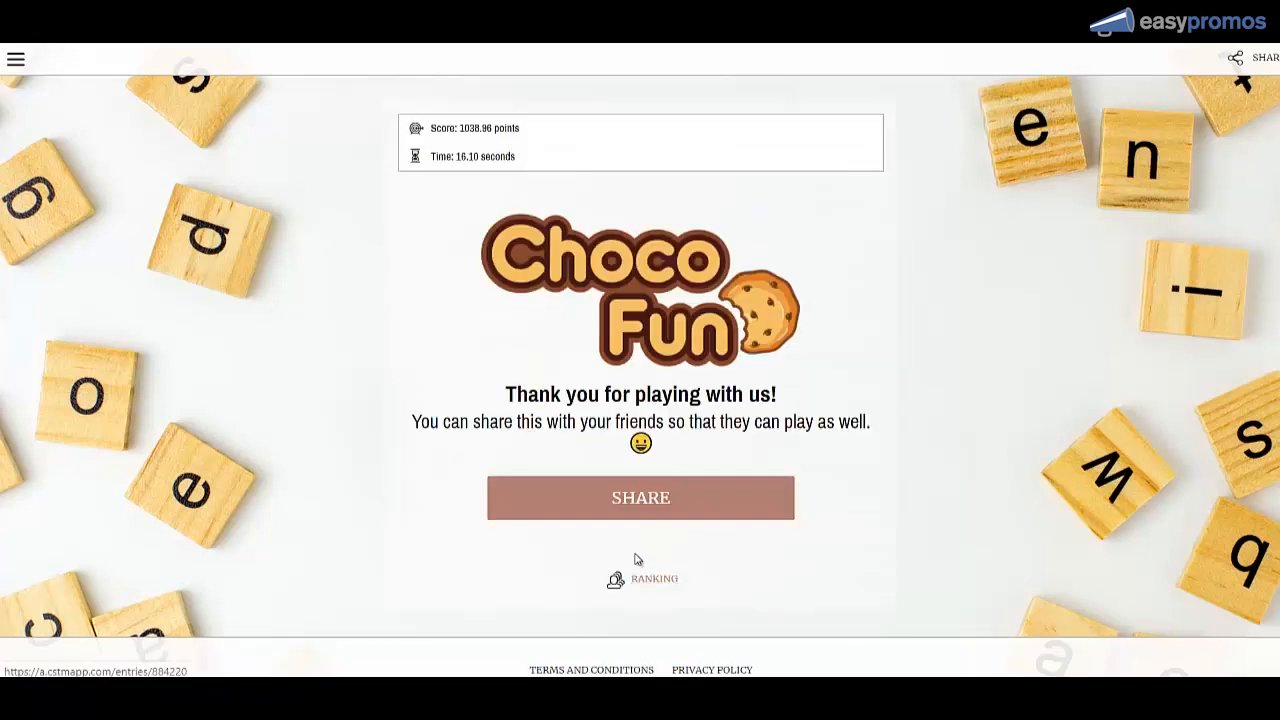
pyautogui.click(640, 497)
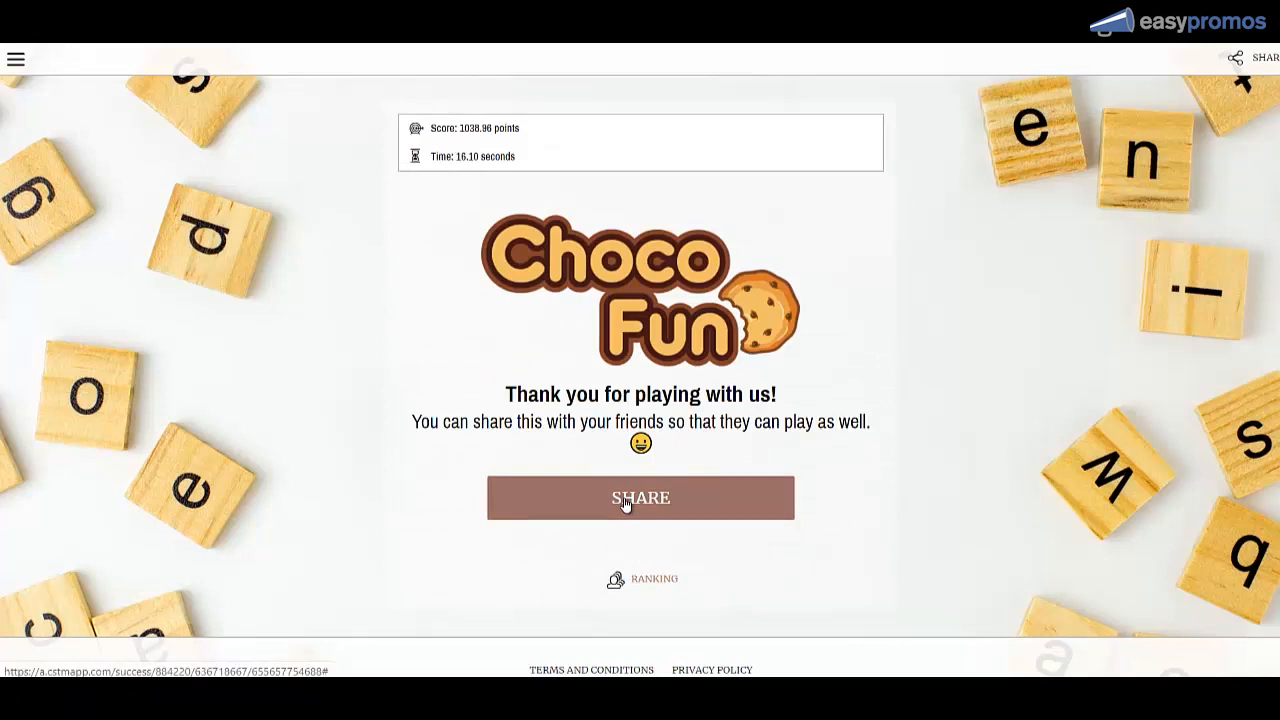
pyautogui.moveTo(641, 567)
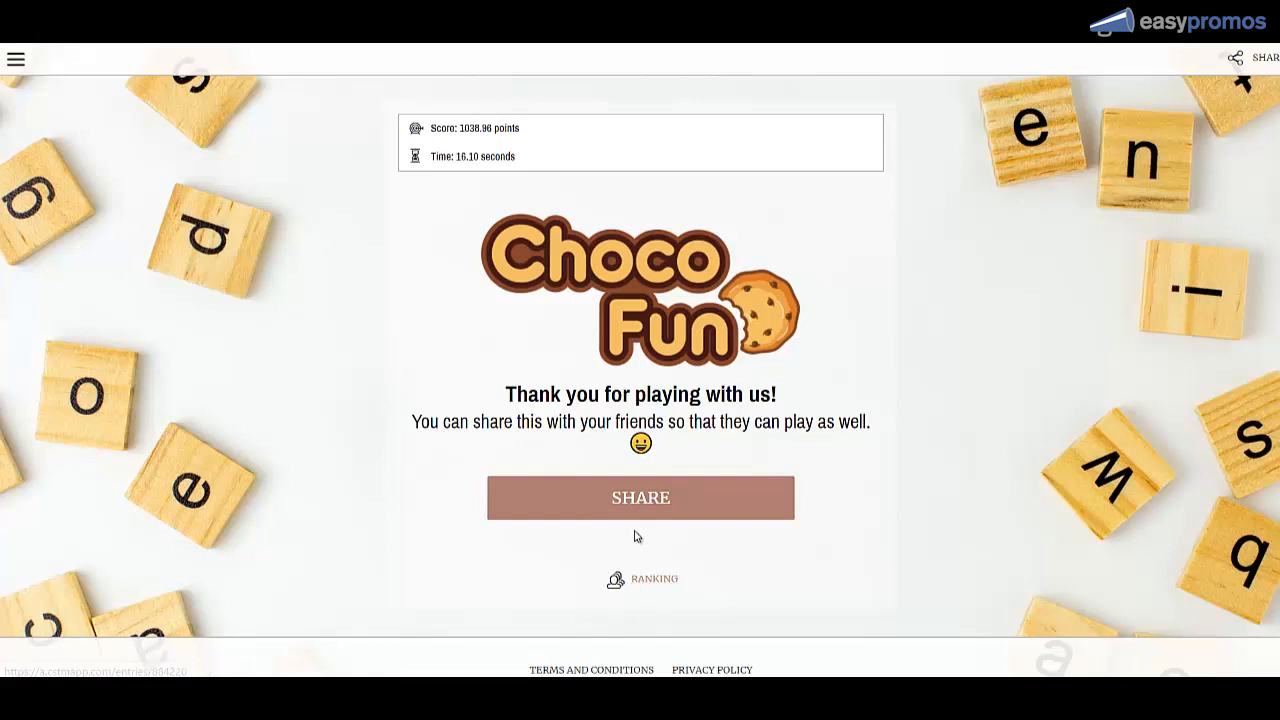
pyautogui.click(640, 497)
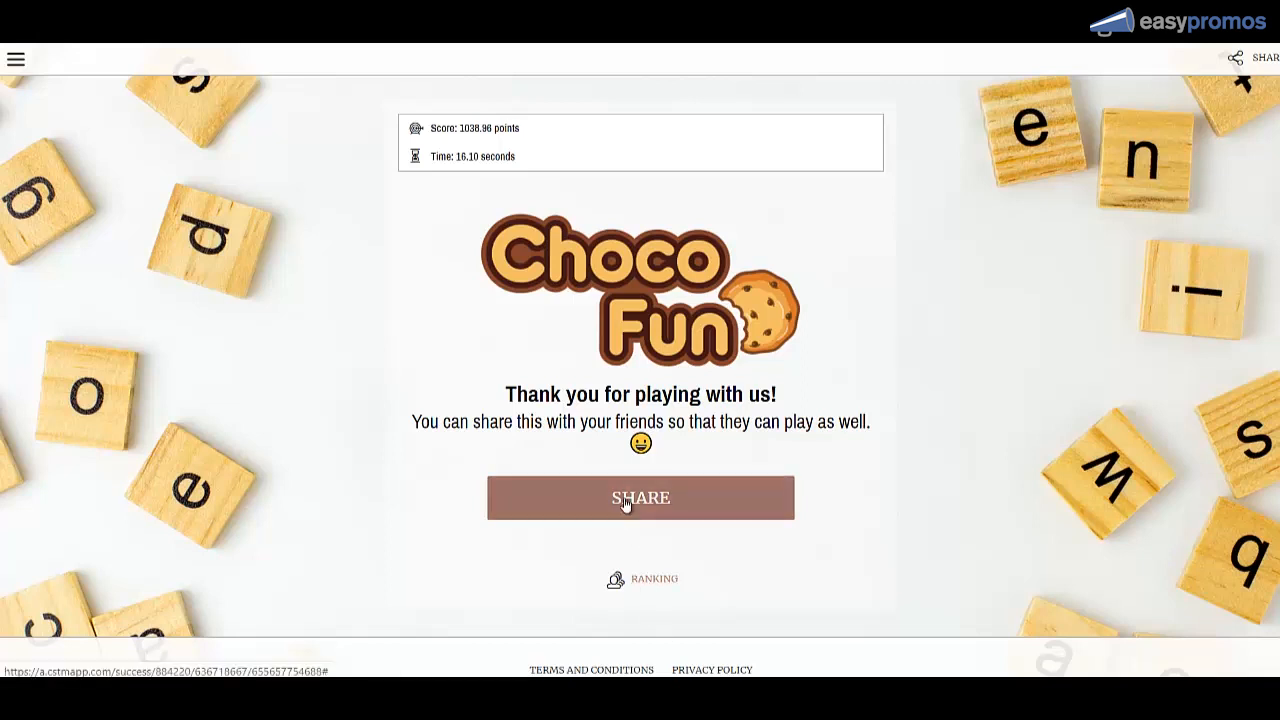
pyautogui.click(640, 497)
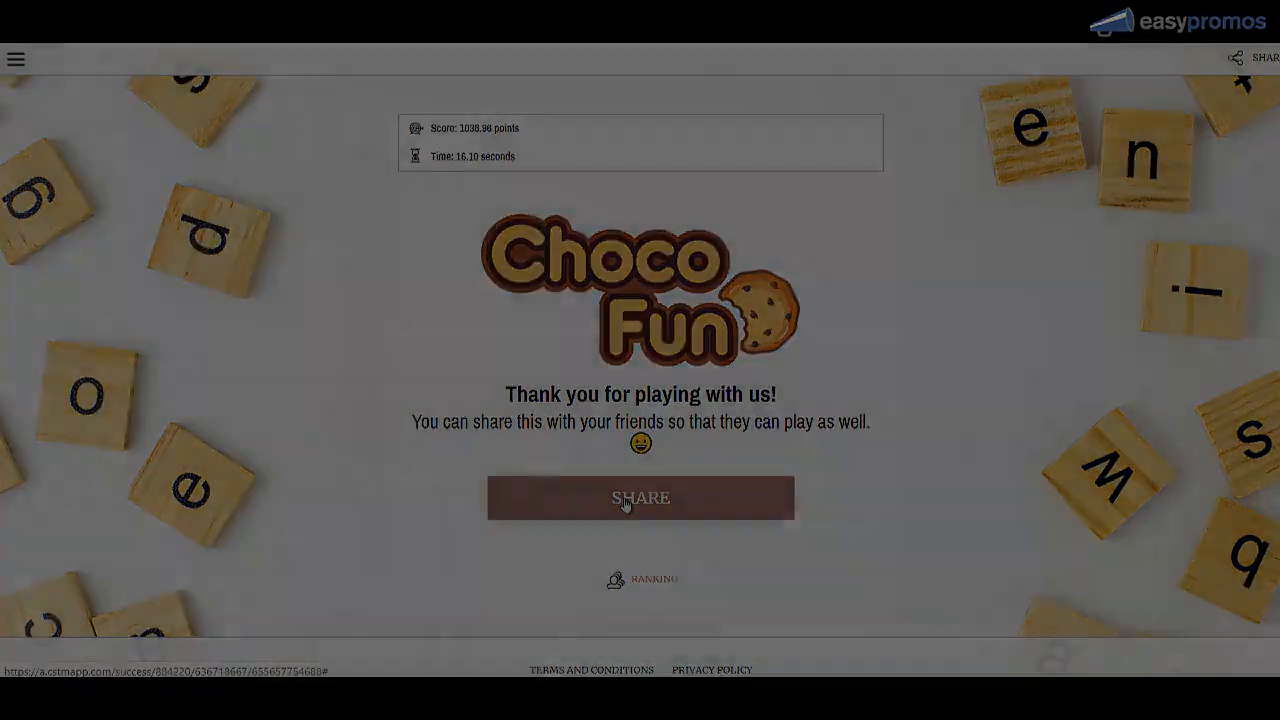